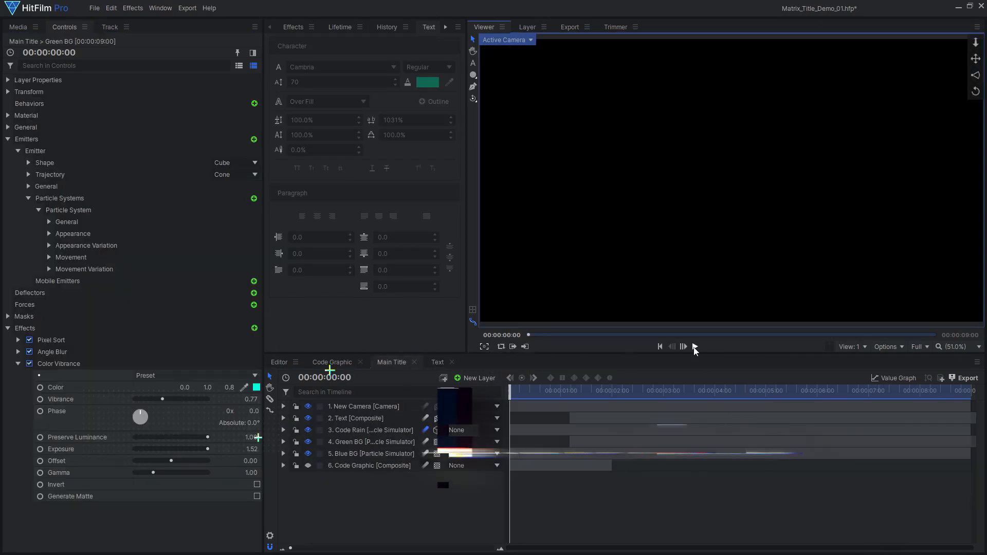
- Play back the finished Matrix title preview, then pause it
{"action": "left_click", "coordinate": [695, 347]}
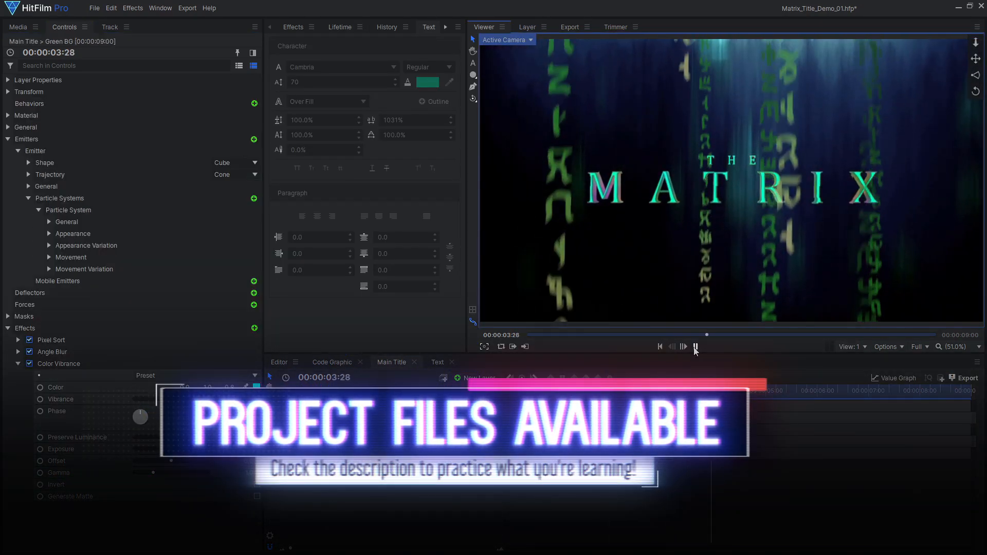
{"action": "left_click", "coordinate": [129, 46]}
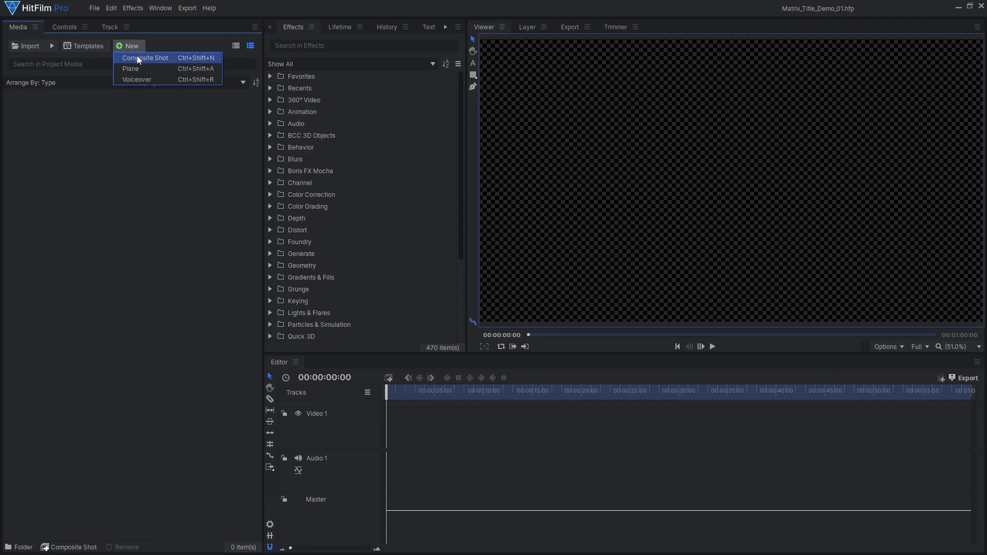
- Create a 120x2160 Code Graphic composite shot and add a plane layer to it
{"action": "left_click", "coordinate": [146, 58]}
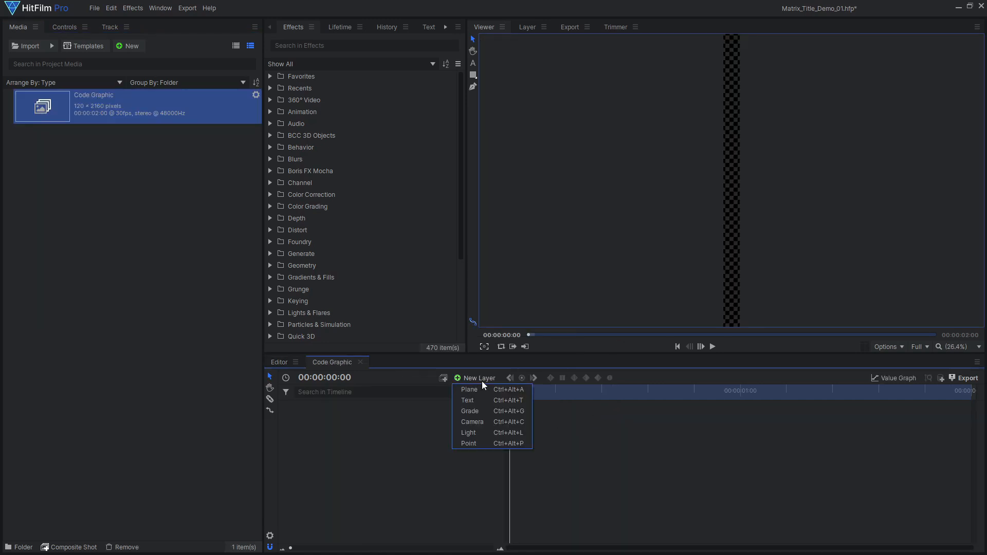
{"action": "left_click", "coordinate": [469, 388]}
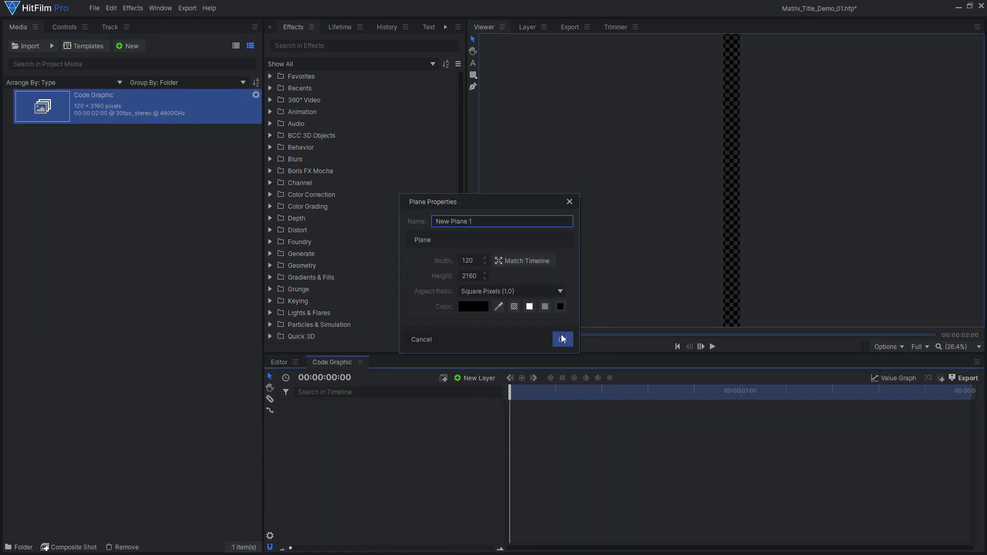
{"action": "left_click", "coordinate": [562, 339]}
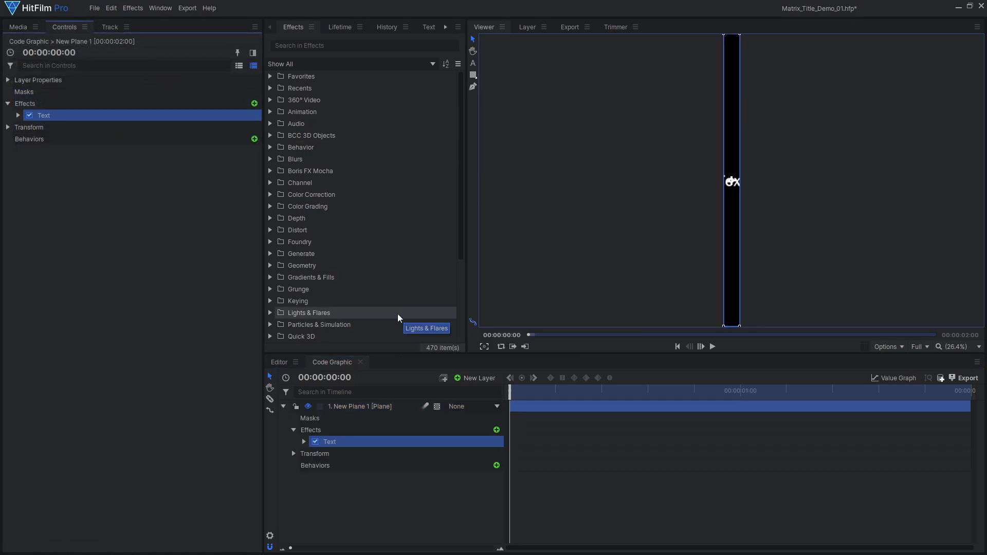
- Give the plane a Text effect whose text is a column of alternating letters and digits
{"action": "left_click", "coordinate": [18, 115]}
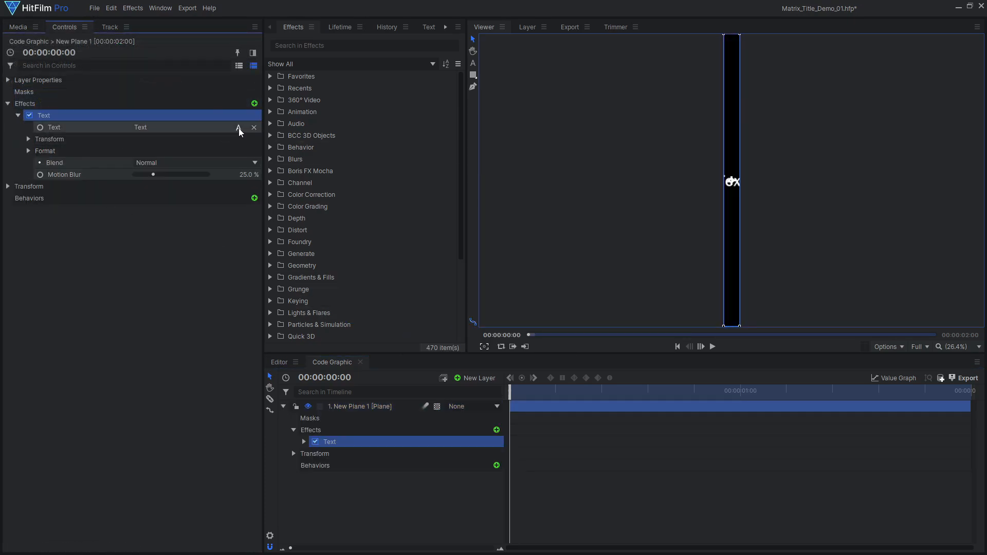
{"action": "left_click", "coordinate": [239, 128]}
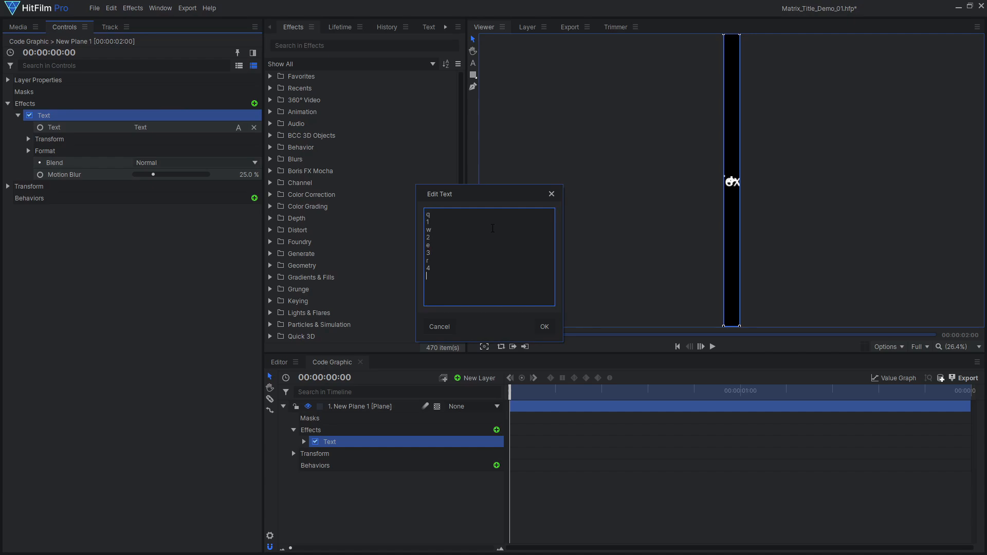
{"action": "left_click", "coordinate": [545, 327]}
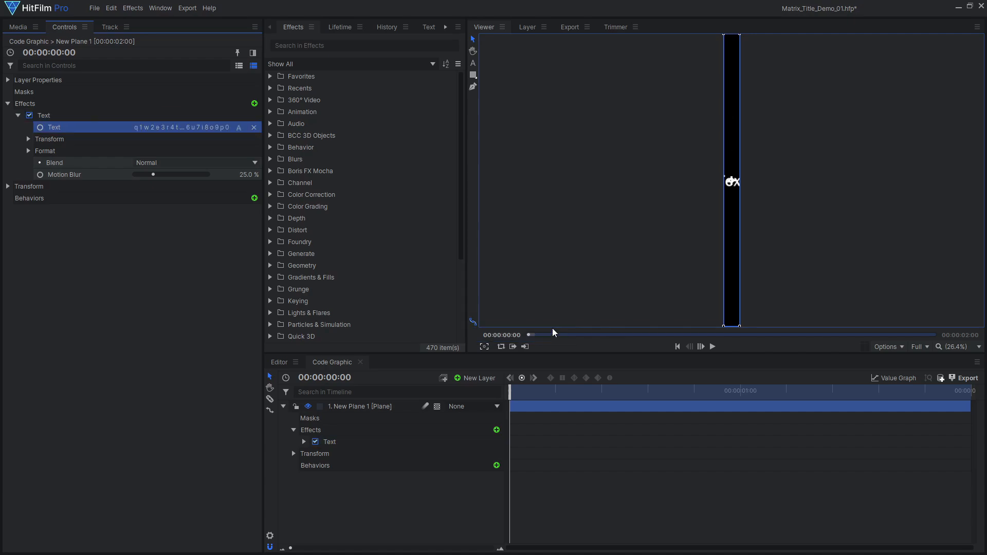
- Format the column text as centred Kitisakkuliian glyphs with Blend set to None
{"action": "left_click", "coordinate": [29, 150]}
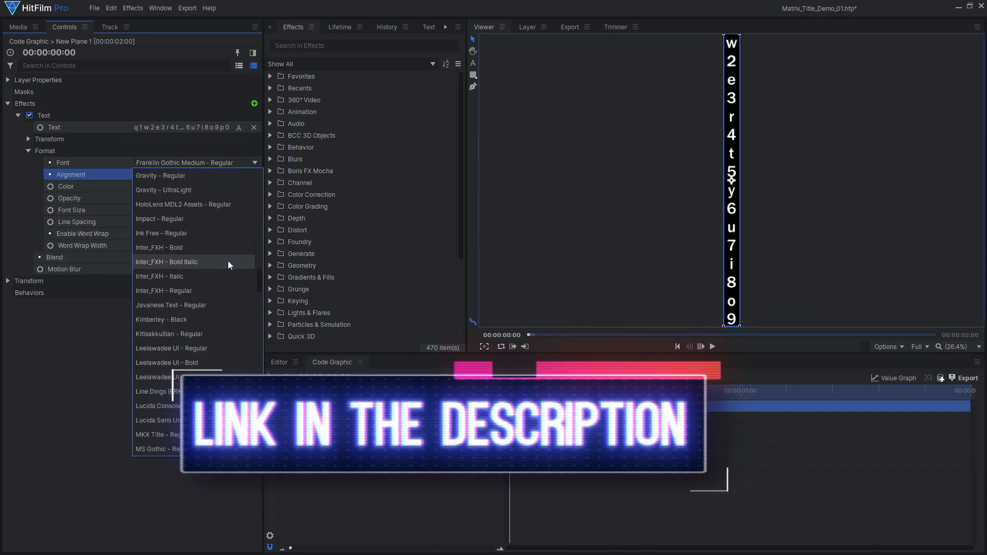
{"action": "left_click", "coordinate": [169, 333]}
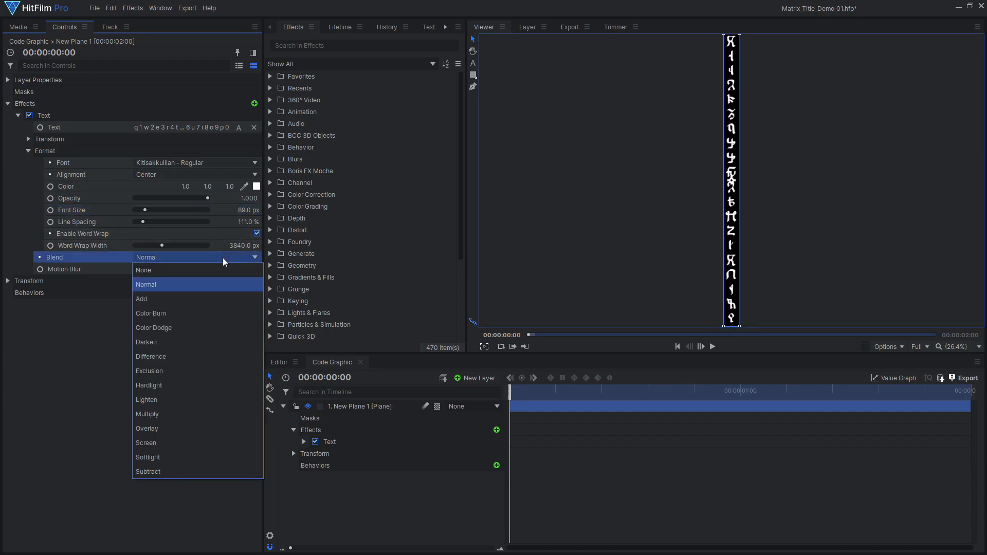
{"action": "left_click", "coordinate": [143, 270]}
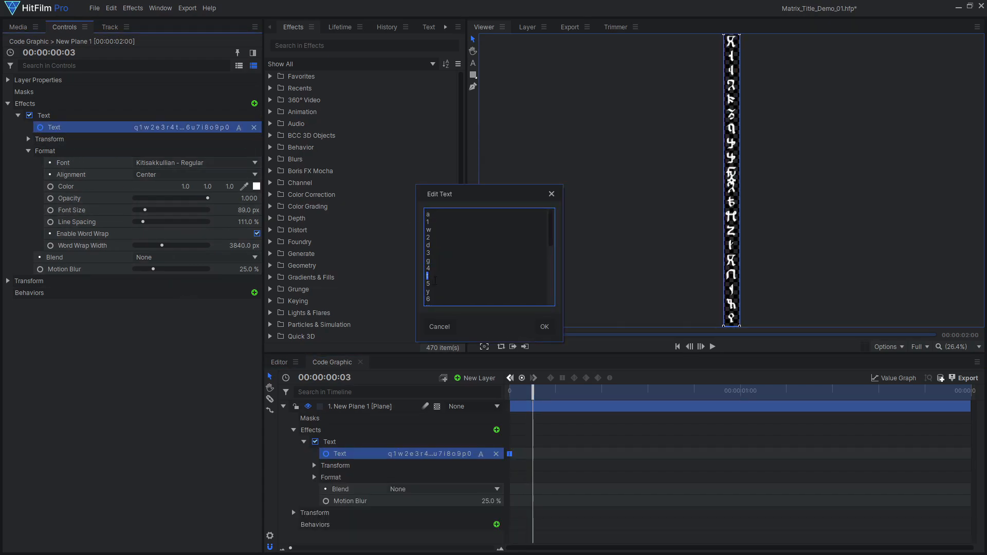
- Keyframe reshuffled characters across the two seconds, preview them, and add a Color Gradient effect
{"action": "left_click", "coordinate": [544, 327]}
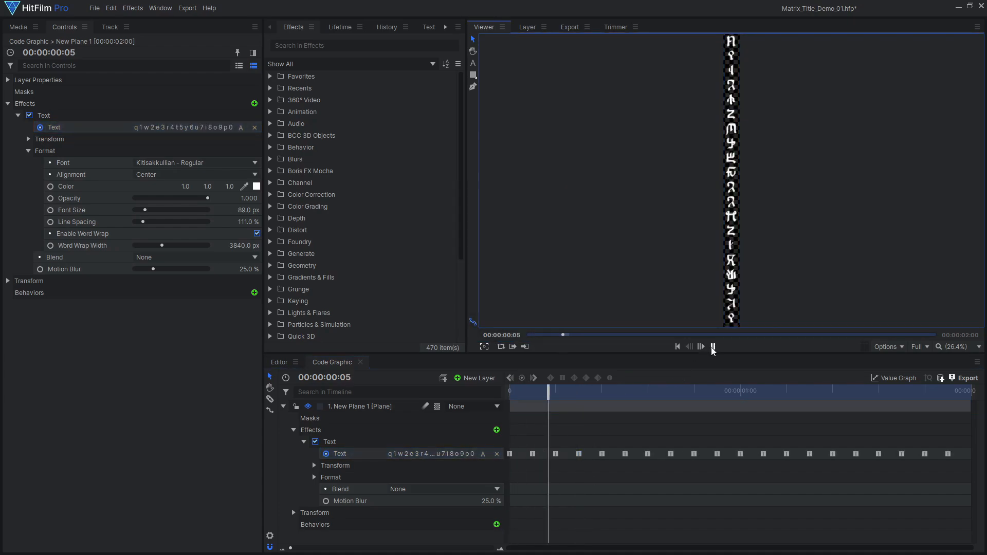
{"action": "left_click", "coordinate": [714, 347]}
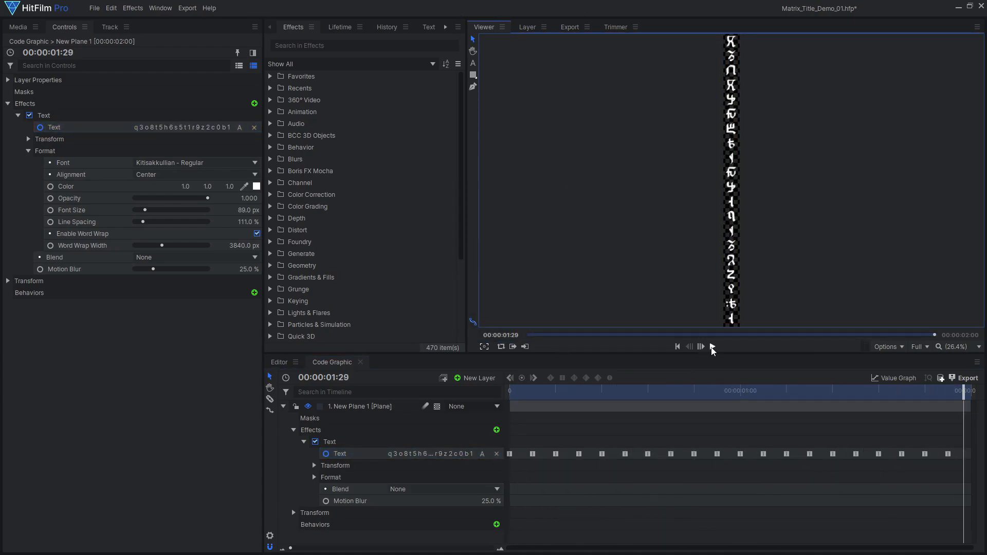
{"action": "left_click", "coordinate": [255, 104]}
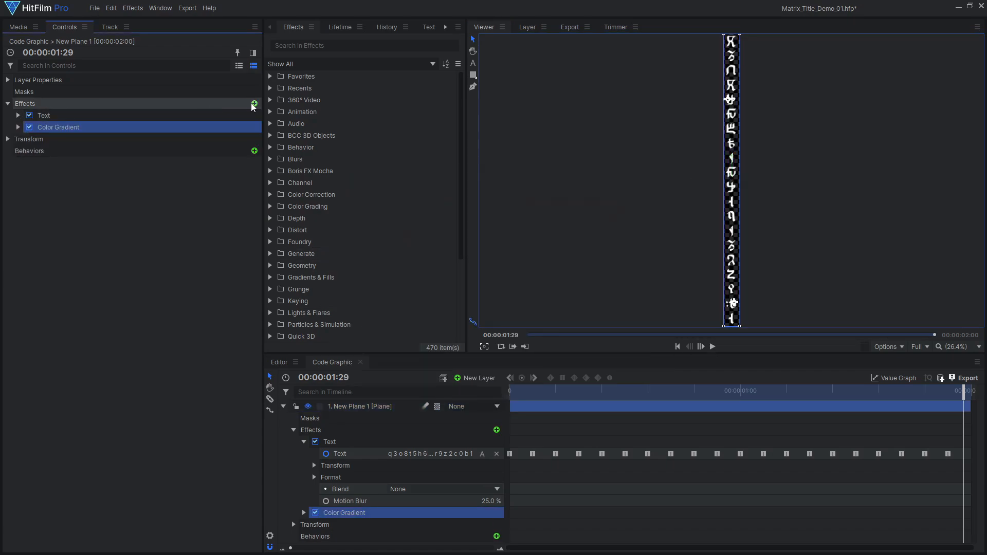
- Set the Color Gradient to run from green to yellow over the glyphs
{"action": "left_click", "coordinate": [17, 128]}
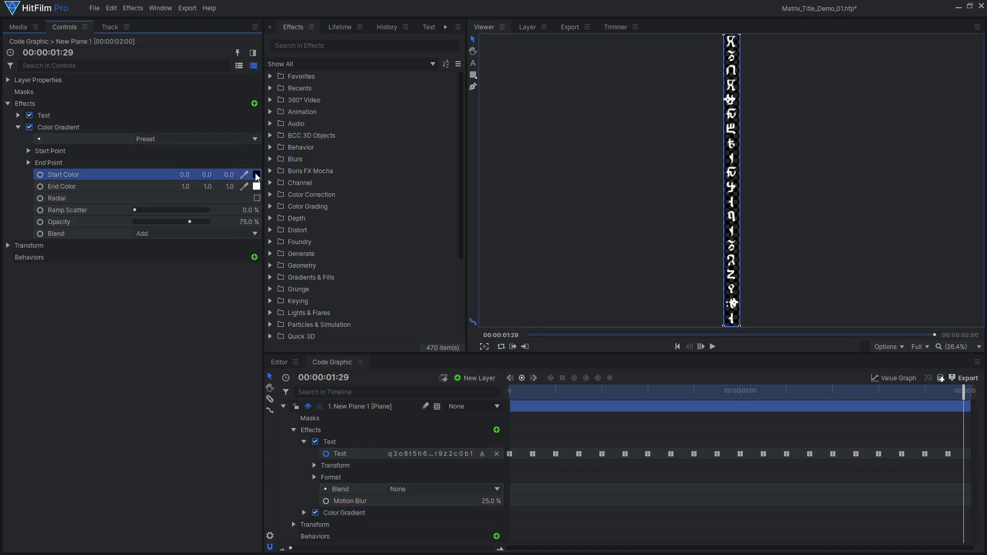
{"action": "left_click", "coordinate": [257, 174]}
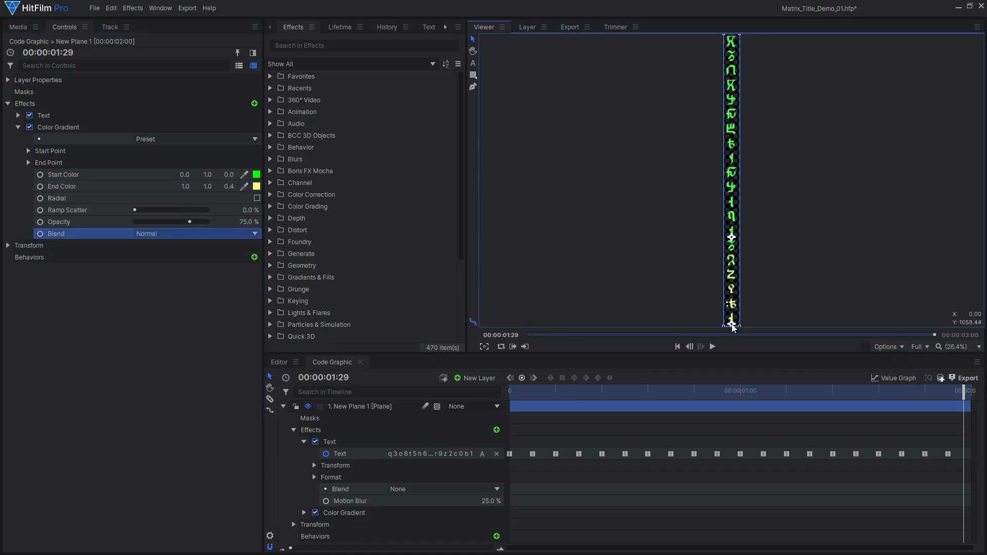
- Duplicate the Color Gradient and choose the second gradient's end colour
{"action": "right_click", "coordinate": [58, 128]}
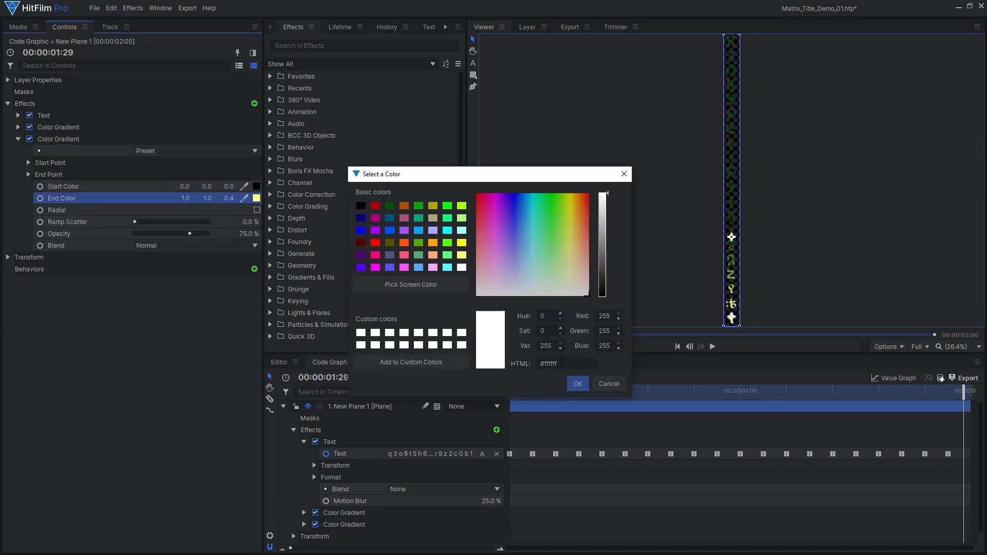
{"action": "left_click", "coordinate": [577, 384]}
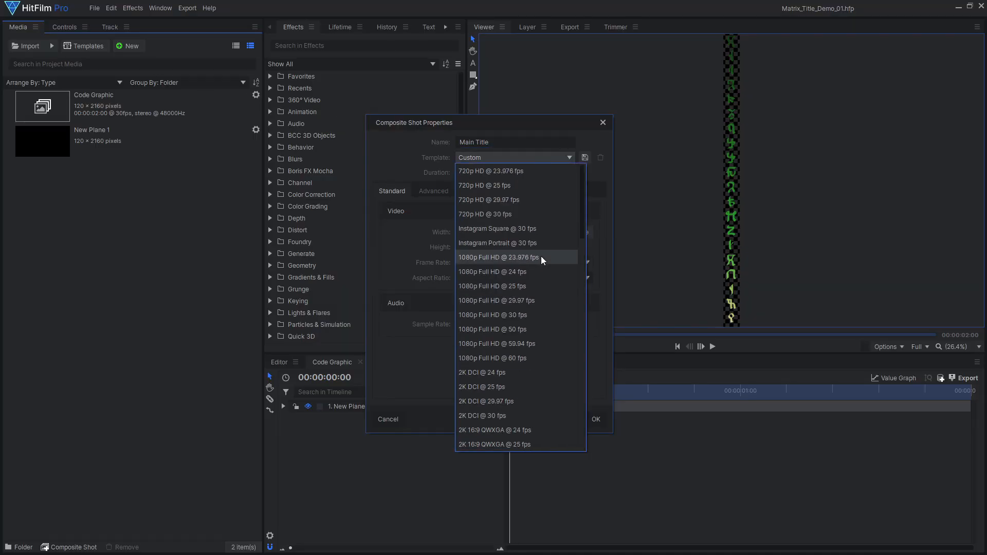
- Create the Main Title composite at 1080p Full HD @ 30 fps, 9 seconds long
{"action": "left_click", "coordinate": [491, 315]}
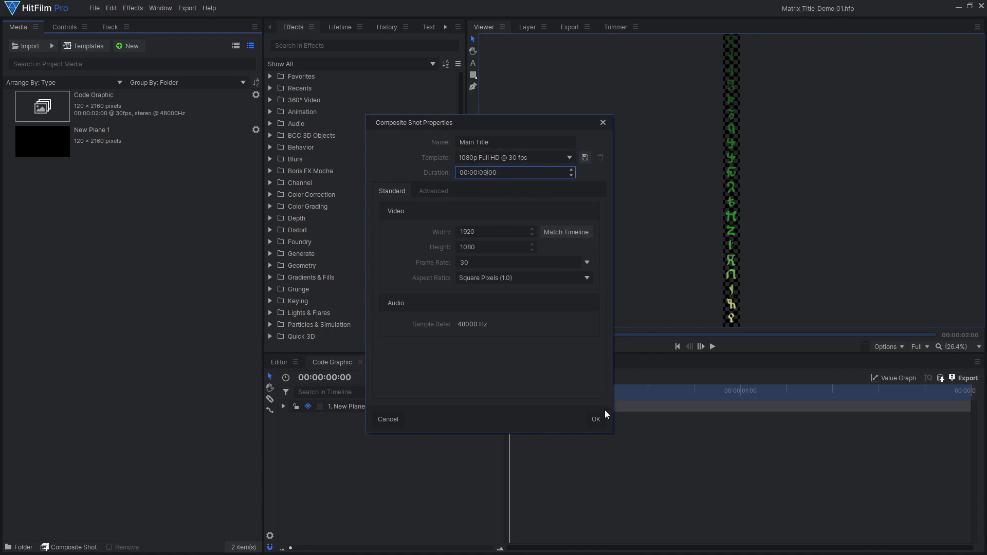
{"action": "left_click", "coordinate": [596, 419]}
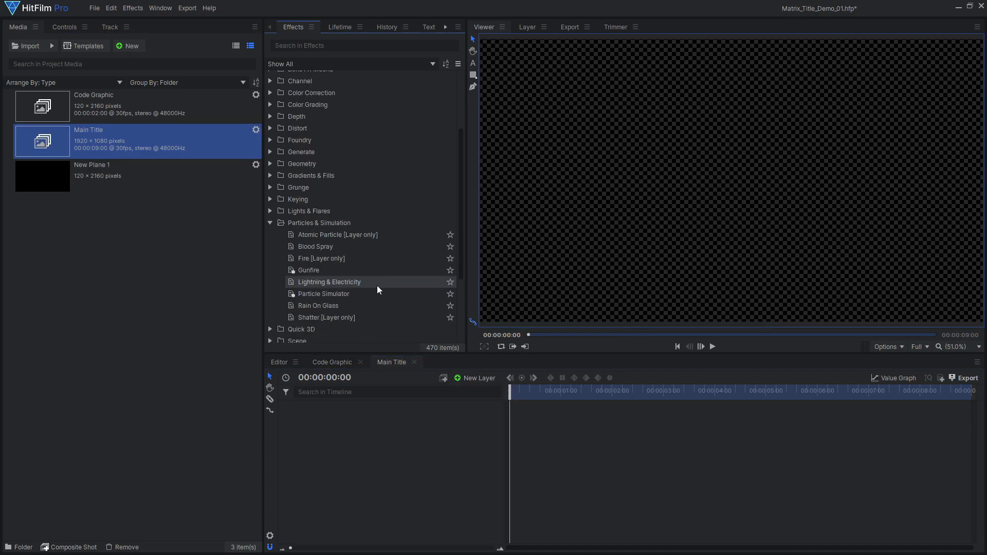
- Add a Particle Simulator with a Quad emitter, Cone trajectory, raised to the top of the frame
{"action": "double_click", "coordinate": [323, 294]}
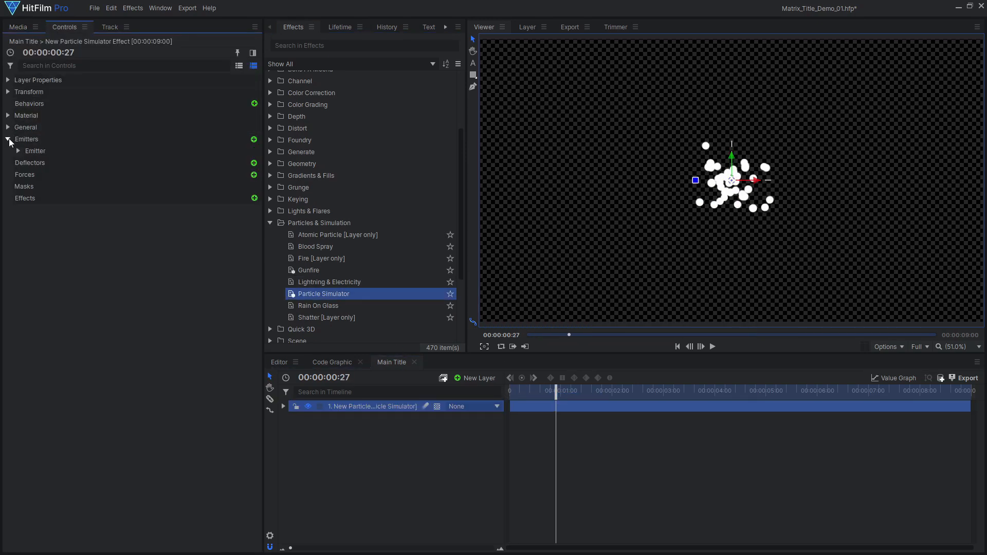
{"action": "left_click", "coordinate": [250, 162]}
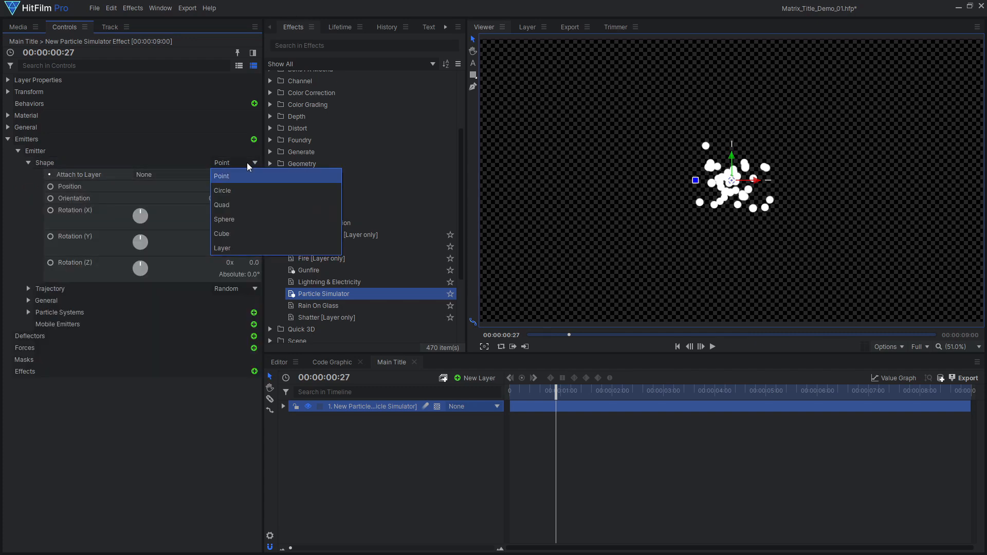
{"action": "left_click", "coordinate": [222, 205]}
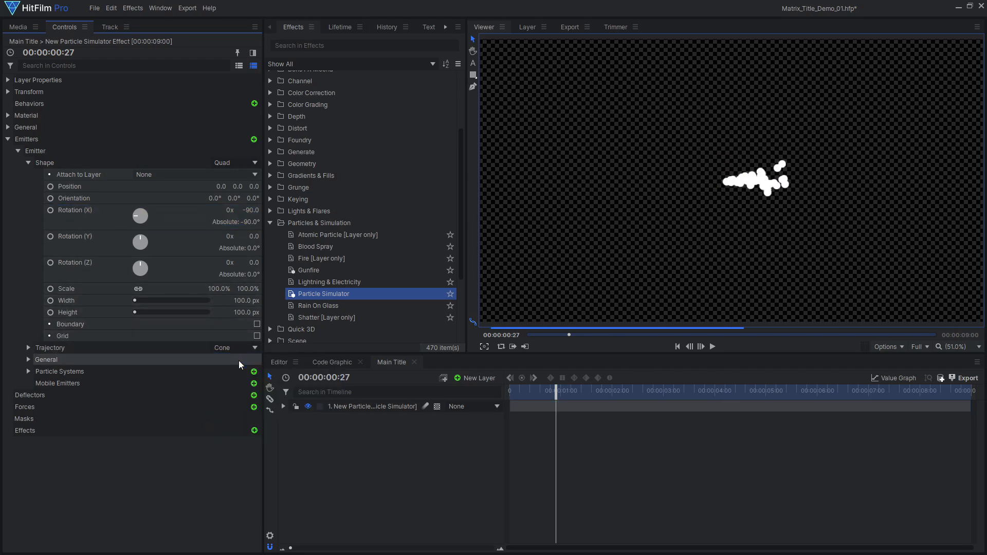
{"action": "left_click", "coordinate": [28, 348]}
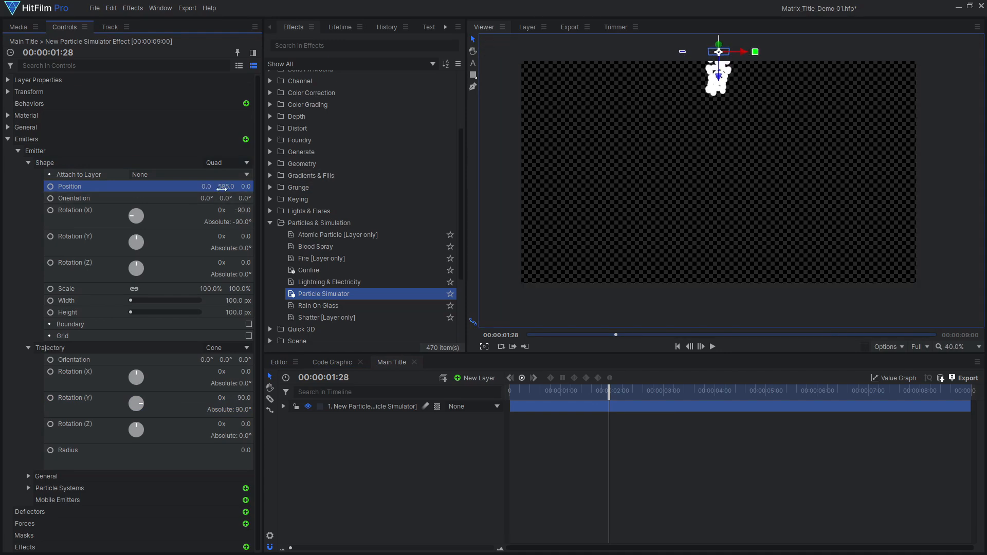
{"action": "left_click_drag", "start_coordinate": [130, 301], "coordinate": [226, 300]}
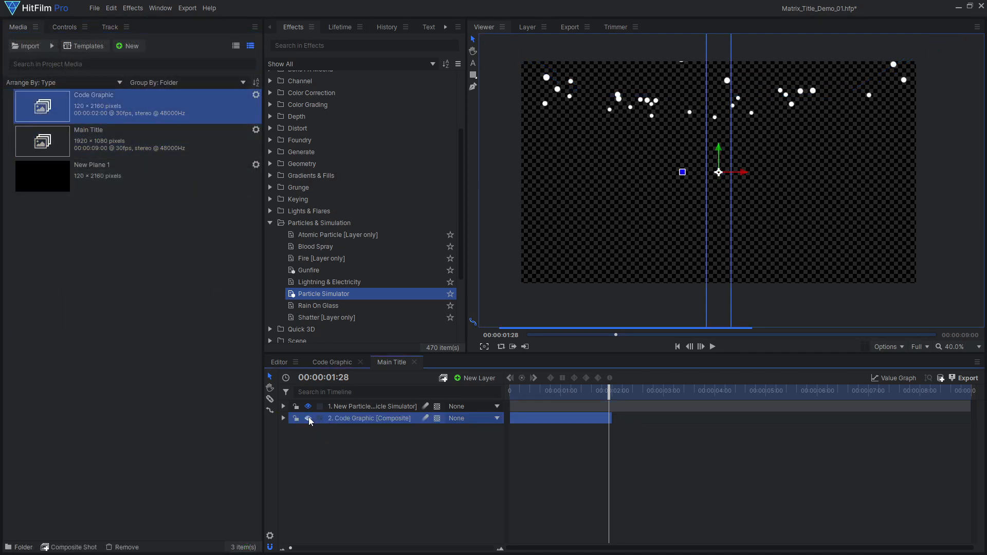
- Texture the particles from the Code Graphic layer with Texture Color, sized and emitted above the frame
{"action": "left_click", "coordinate": [372, 406]}
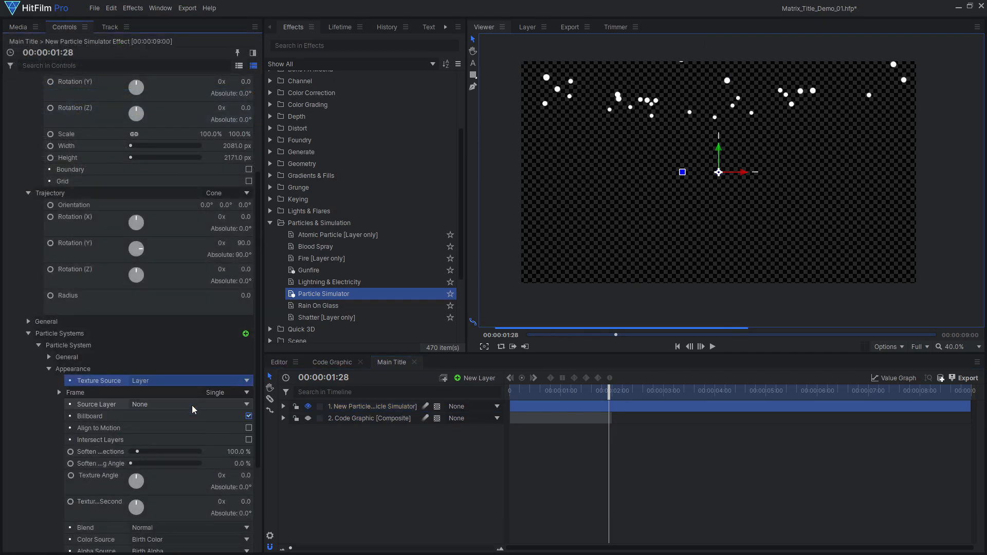
{"action": "left_click", "coordinate": [189, 404]}
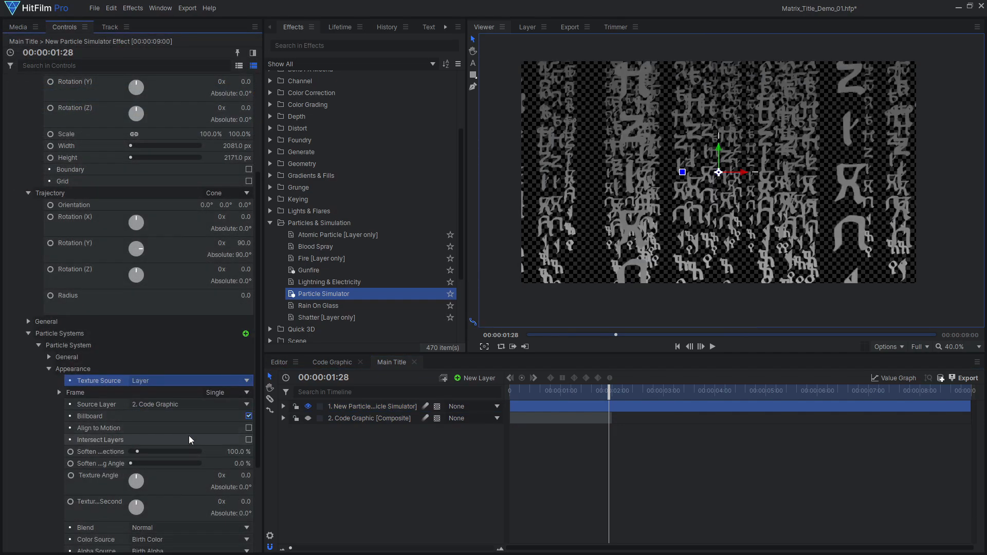
{"action": "left_click", "coordinate": [631, 391]}
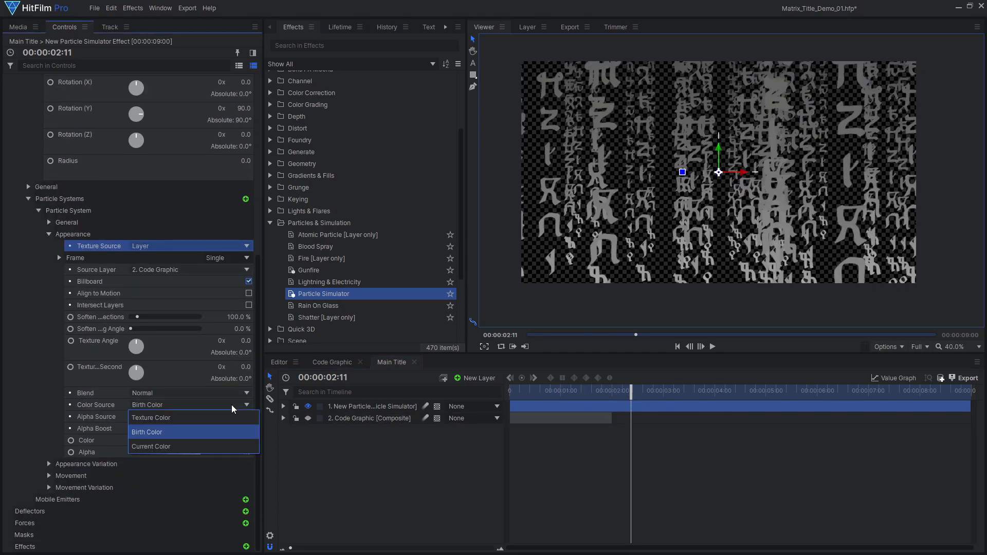
{"action": "left_click", "coordinate": [150, 417]}
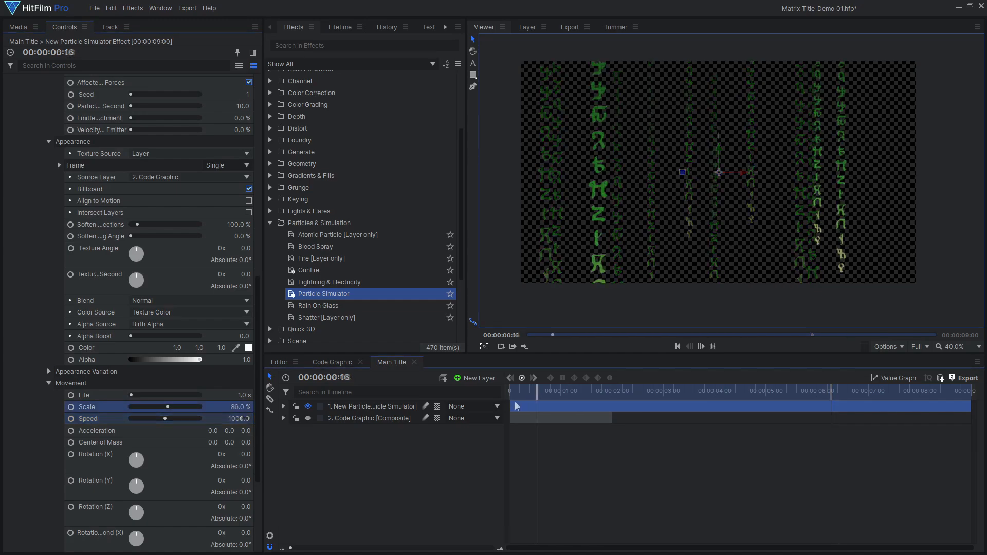
{"action": "left_click", "coordinate": [701, 346]}
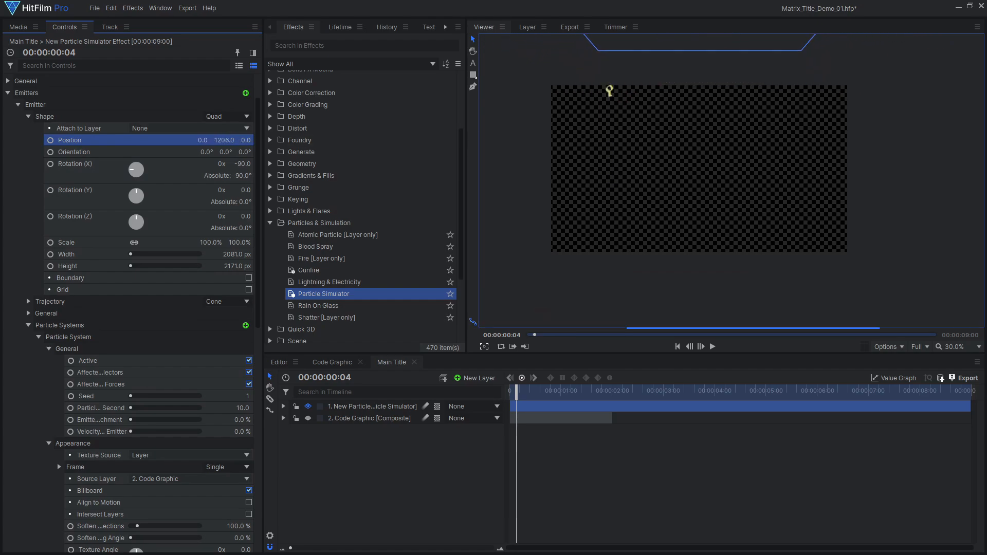
{"action": "left_click", "coordinate": [713, 346]}
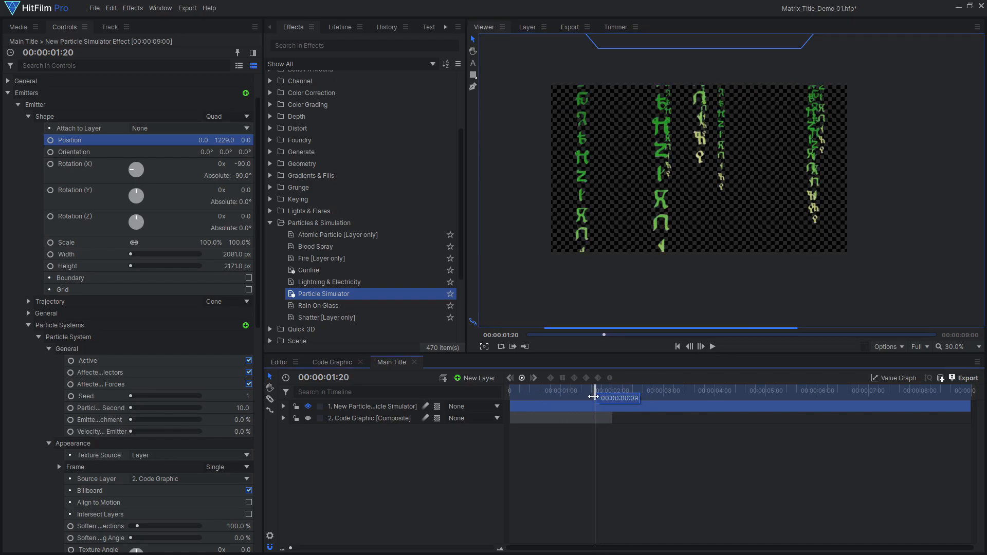
- Set particle life to 2.2 s and add a Lifetime Alpha gradient so glyphs fade out
{"action": "left_click", "coordinate": [607, 391]}
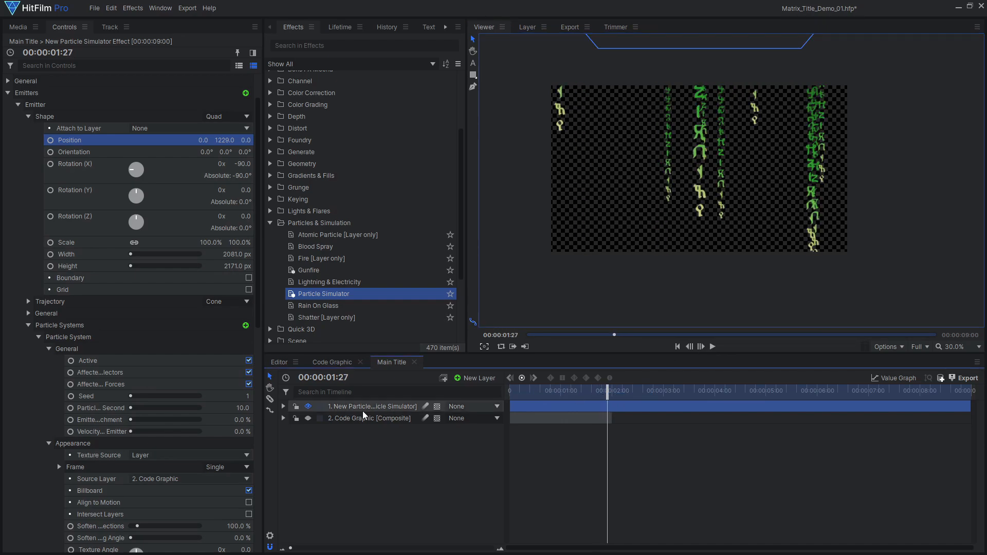
{"action": "scroll", "scroll_direction": "down", "scroll_amount": 3}
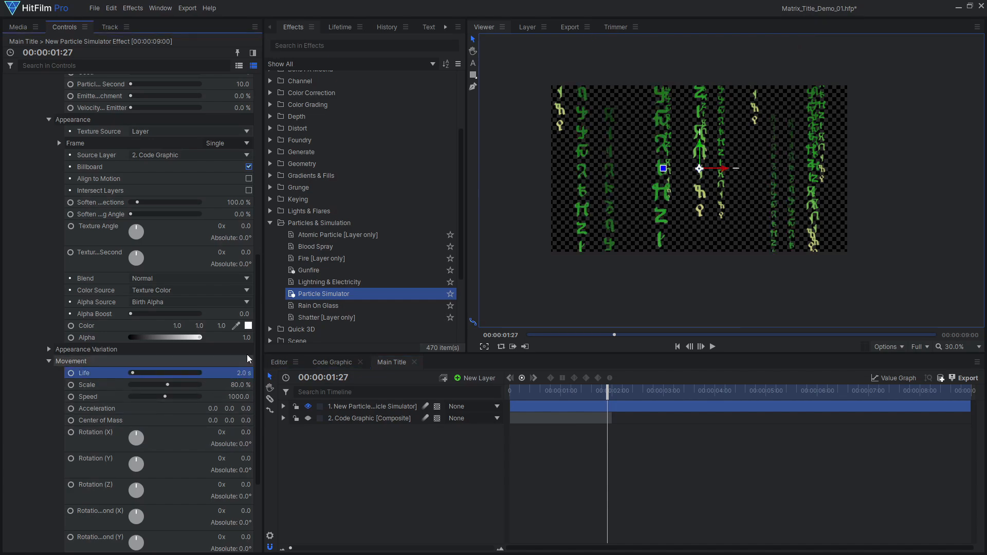
{"action": "left_click_drag", "start_coordinate": [607, 389], "coordinate": [636, 390]}
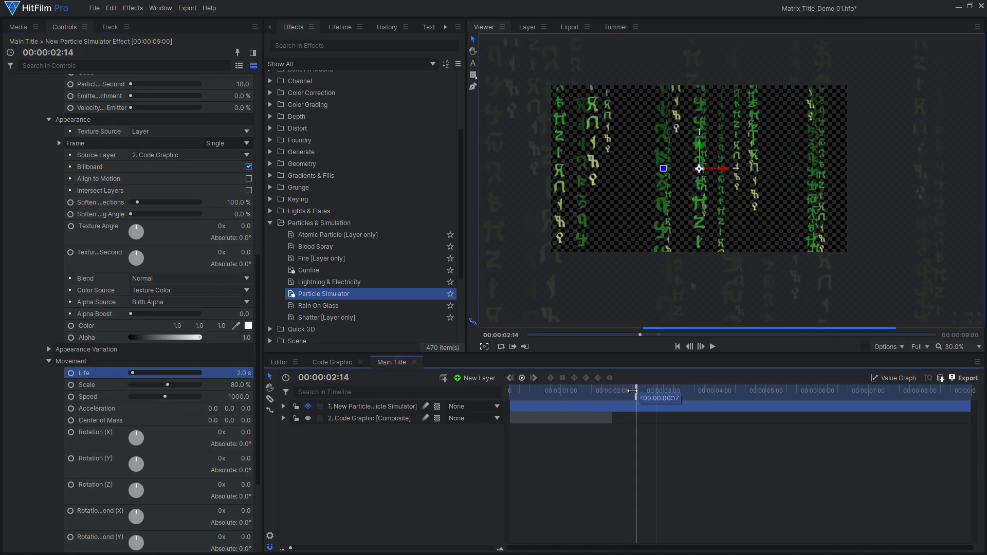
{"action": "left_click", "coordinate": [340, 27]}
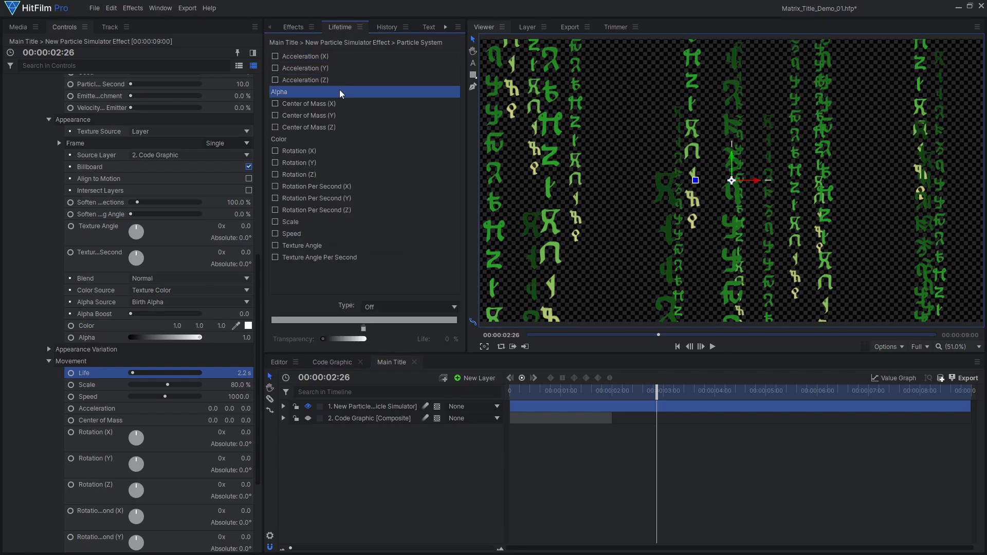
{"action": "left_click", "coordinate": [410, 306]}
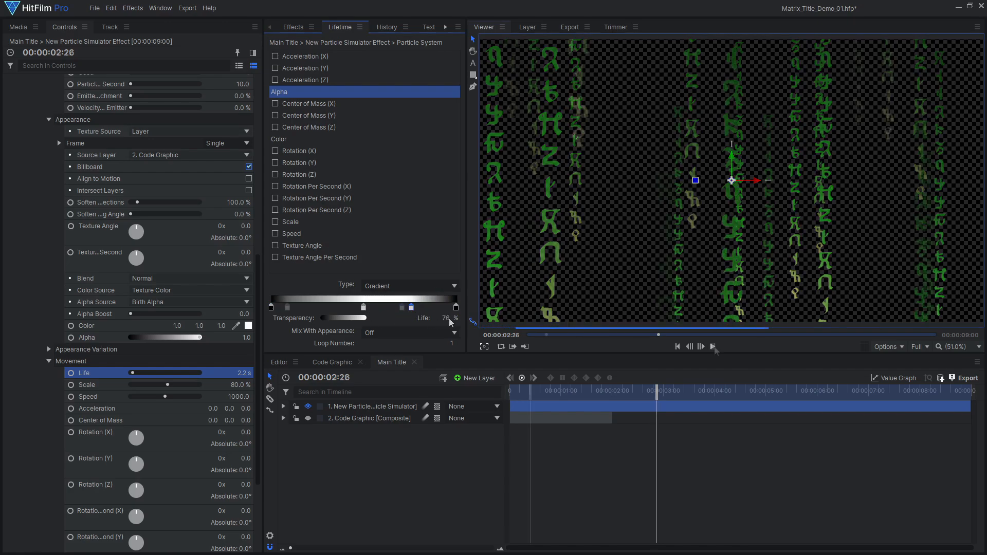
{"action": "left_click", "coordinate": [713, 346]}
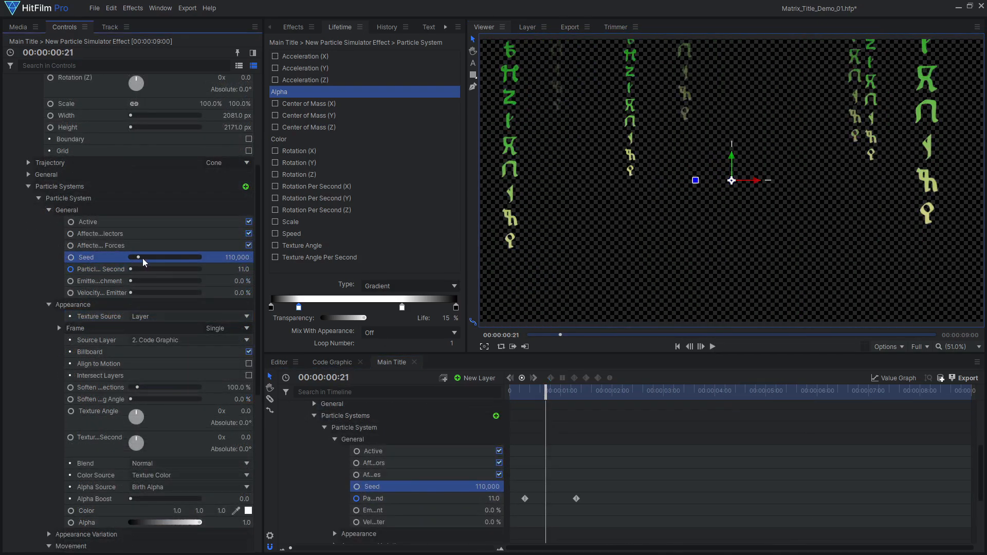
- Change the rain's seed to 640,000 and adjust Particles Per Second
{"action": "left_click_drag", "start_coordinate": [137, 257], "coordinate": [178, 257]}
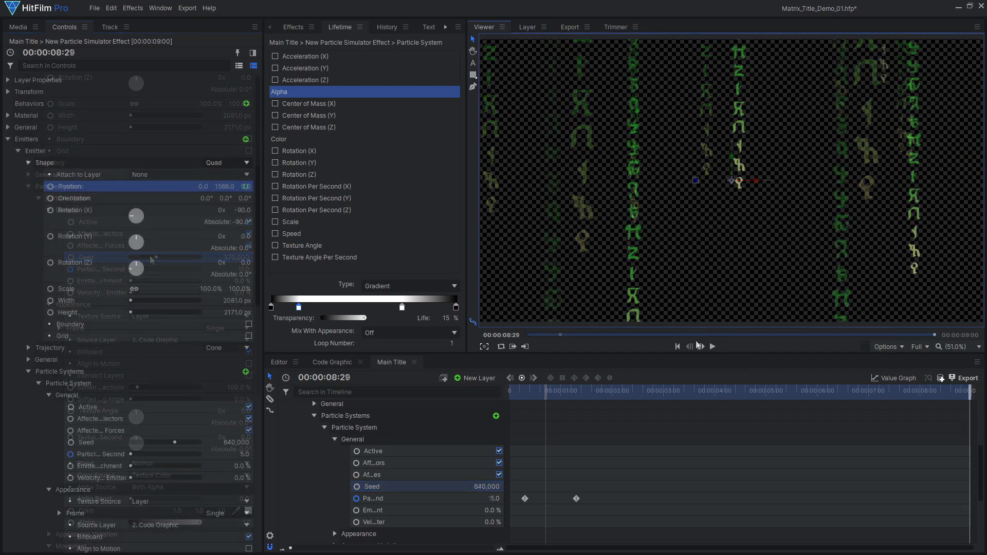
{"action": "left_click", "coordinate": [718, 390]}
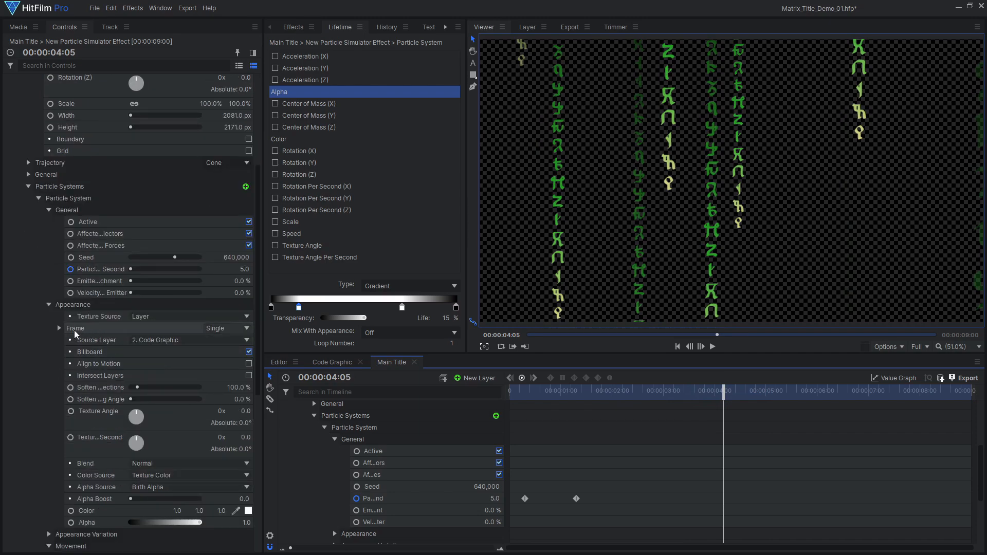
- Set the texture Frame to Animated with Loop and play back the code rain
{"action": "left_click", "coordinate": [216, 328]}
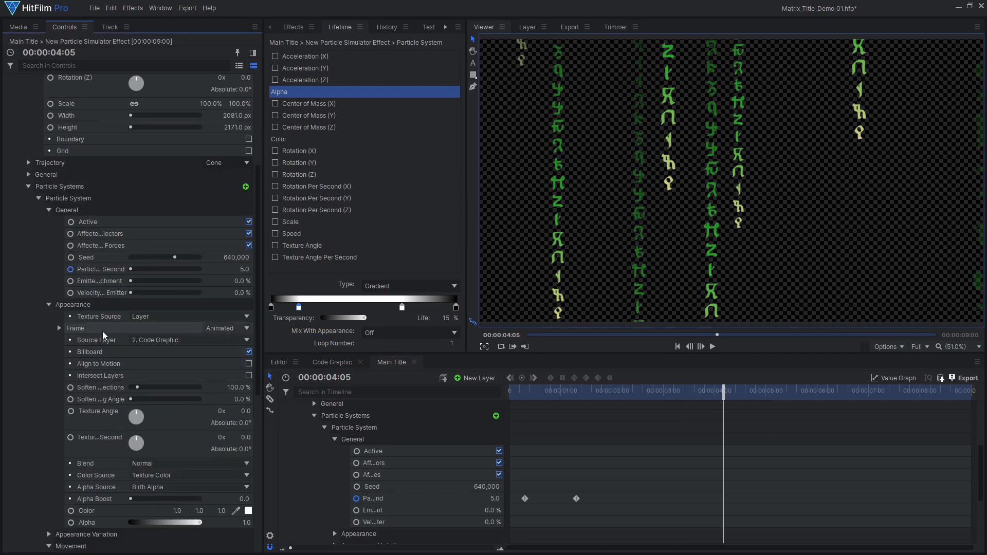
{"action": "left_click", "coordinate": [332, 362]}
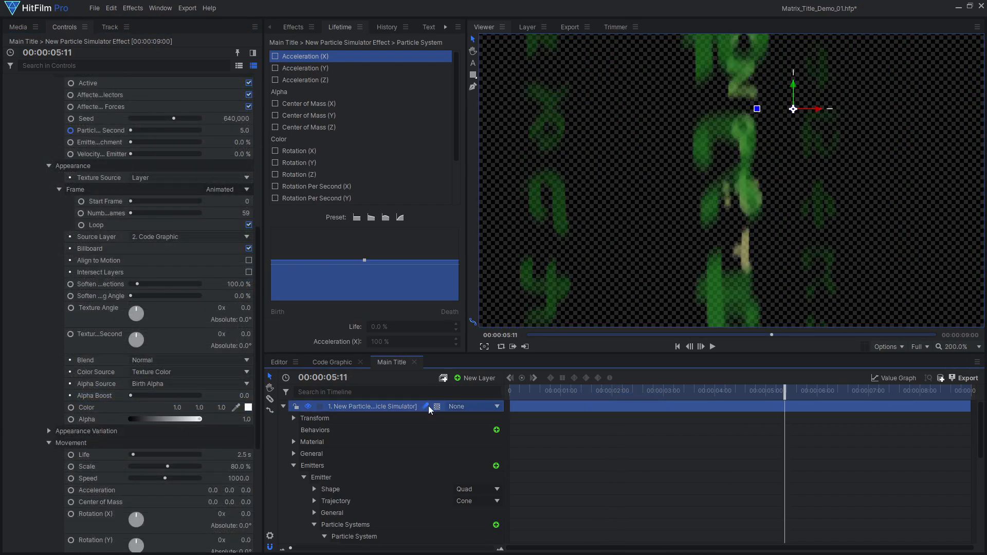
{"action": "left_click", "coordinate": [713, 347]}
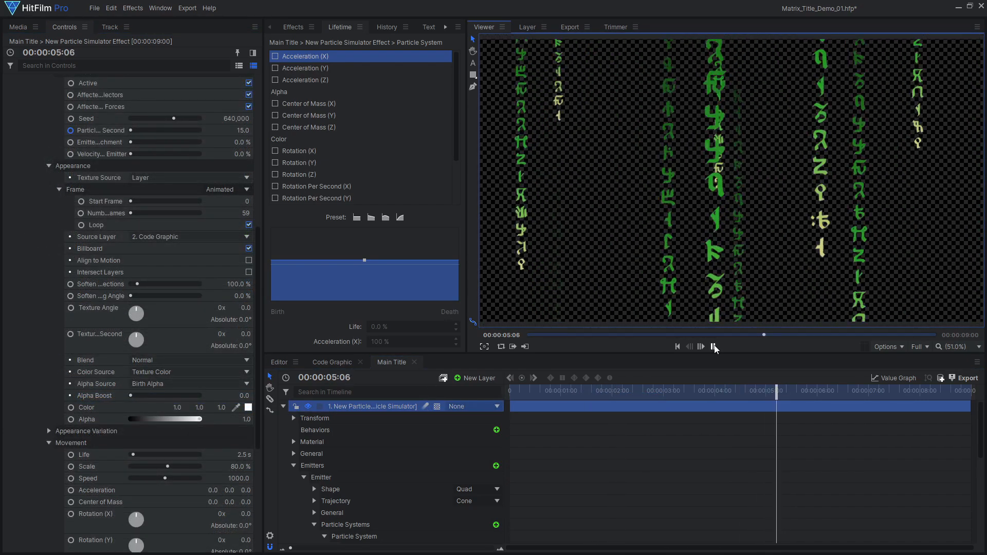
{"action": "left_click", "coordinate": [128, 46]}
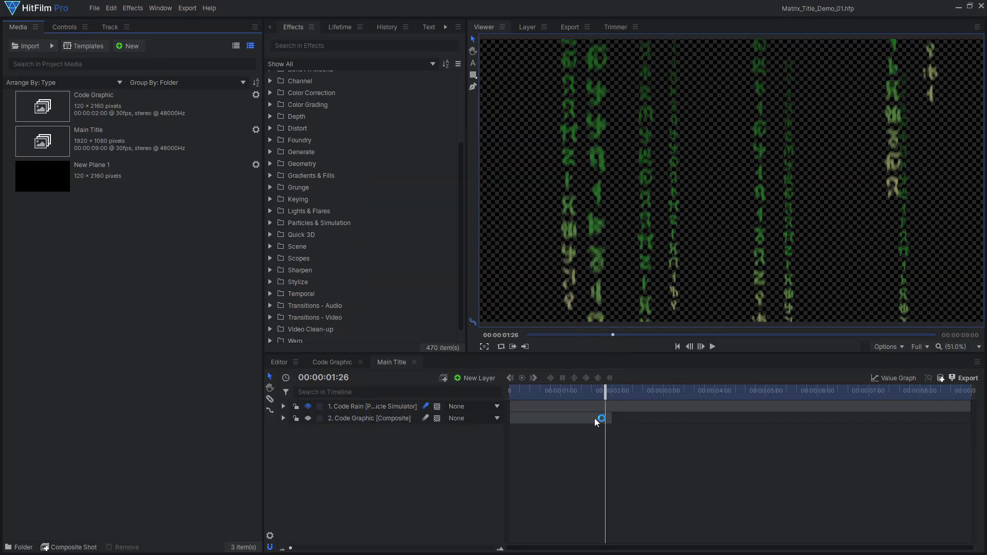
- Add a text layer for the MATRIX title and set its font to Cambria at large size
{"action": "left_click", "coordinate": [475, 378]}
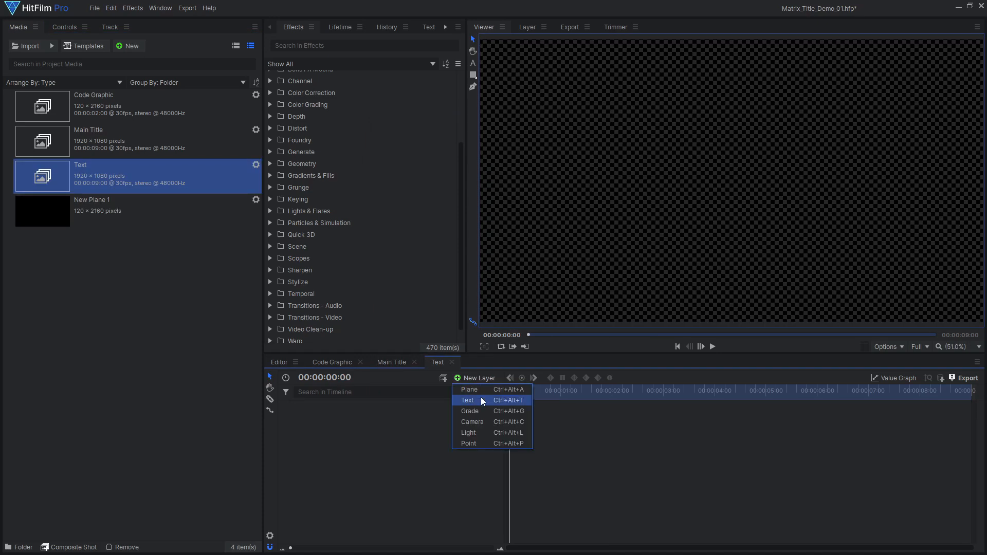
{"action": "left_click", "coordinate": [467, 400]}
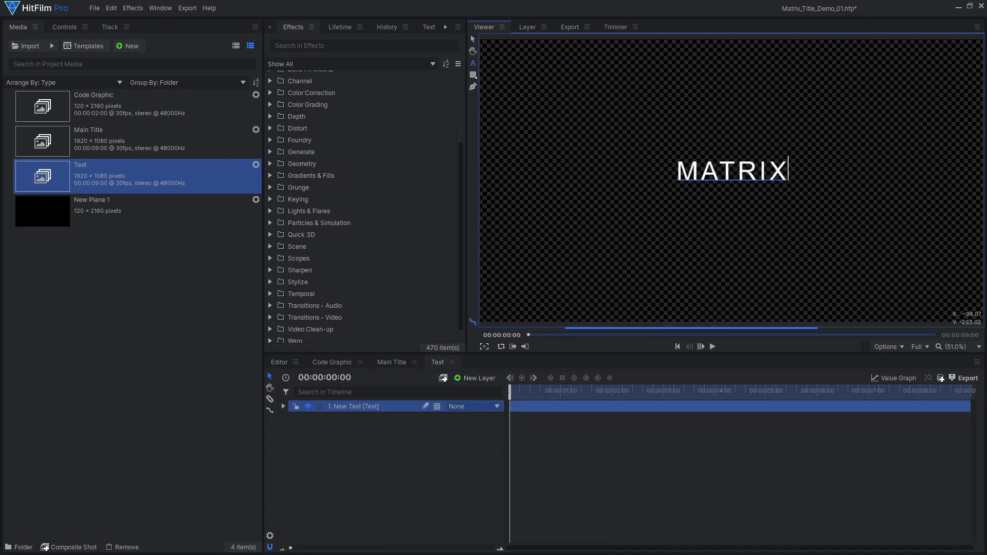
{"action": "left_click", "coordinate": [429, 27]}
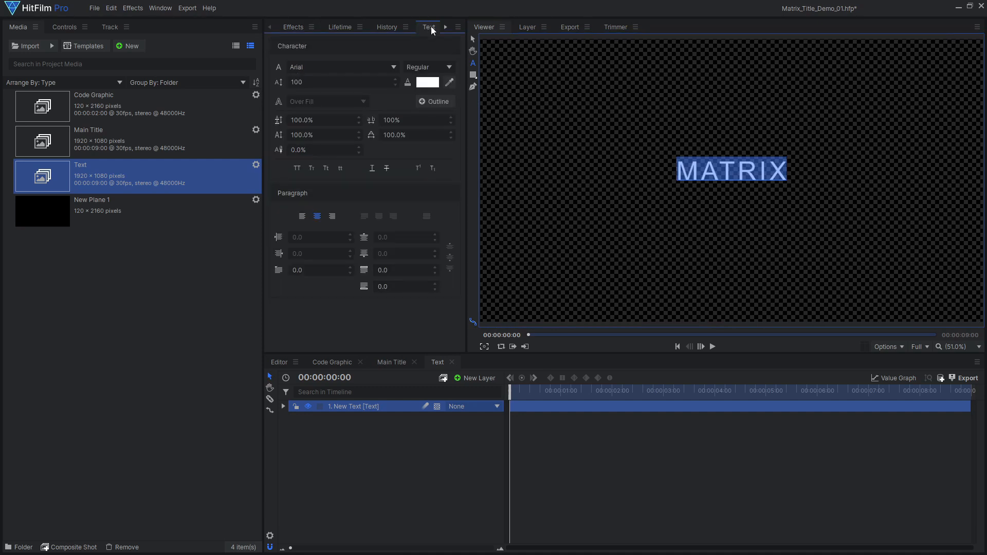
{"action": "left_click", "coordinate": [342, 67]}
{"action": "type", "text": "536"}
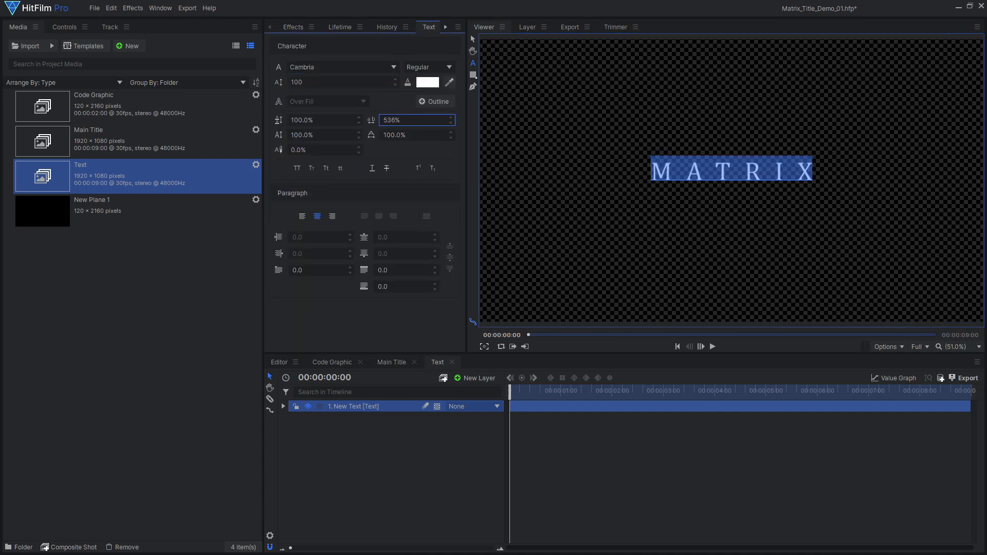
{"action": "type", "text": "147"}
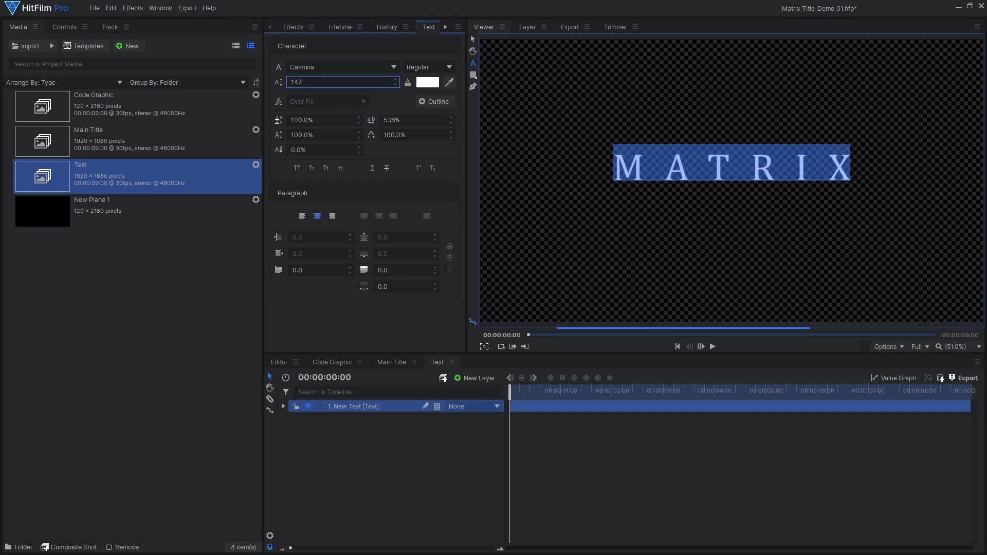
- Give the MATRIX title a green fill and 536% tracking, then show its layer properties
{"action": "left_click", "coordinate": [428, 82]}
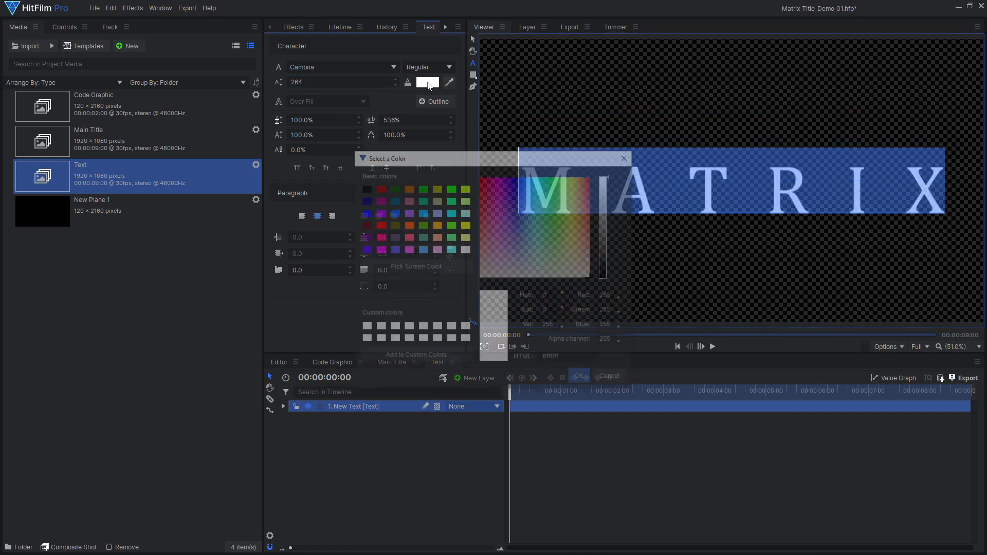
{"action": "left_click", "coordinate": [579, 375]}
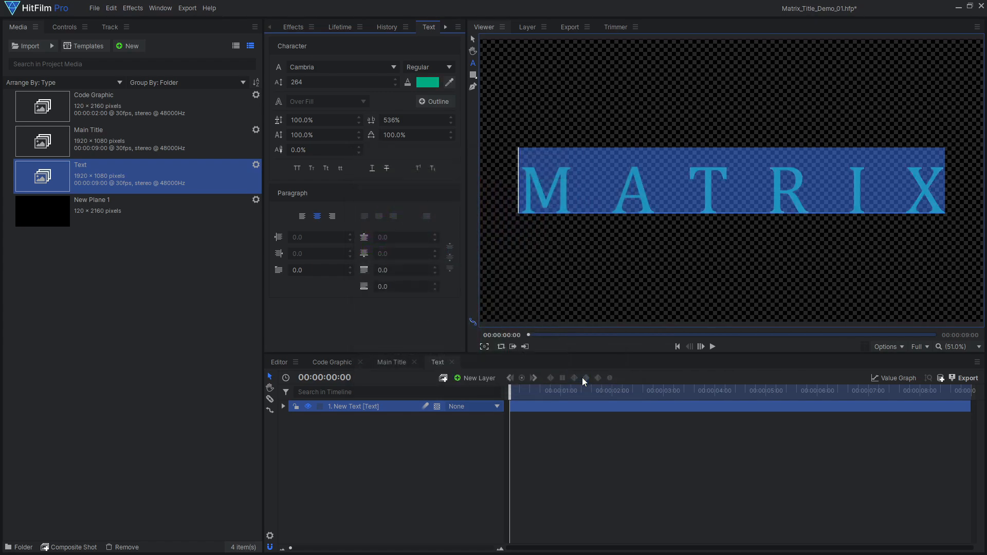
{"action": "left_click", "coordinate": [64, 27]}
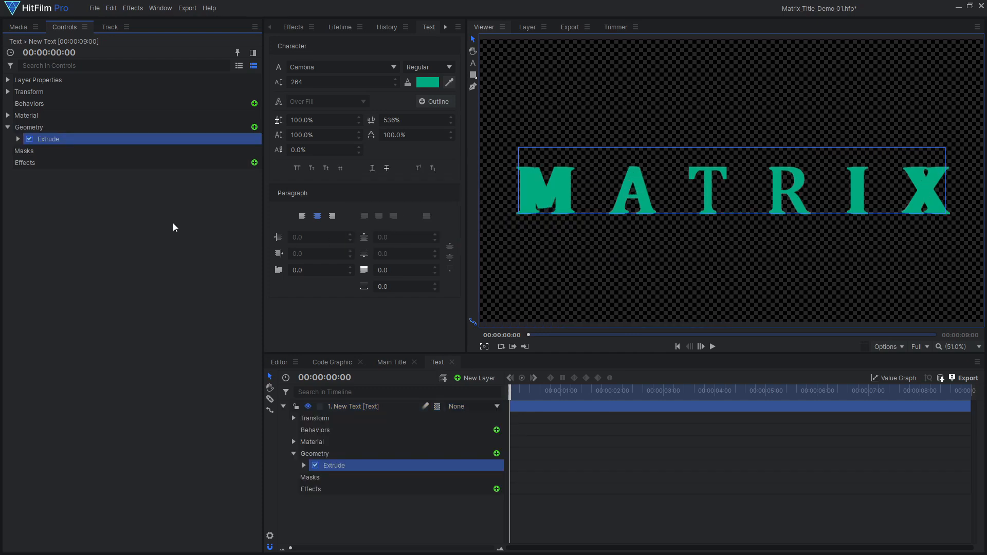
- Extrude and bevel the MATRIX letters, accepting the added camera and a new light
{"action": "left_click", "coordinate": [17, 138]}
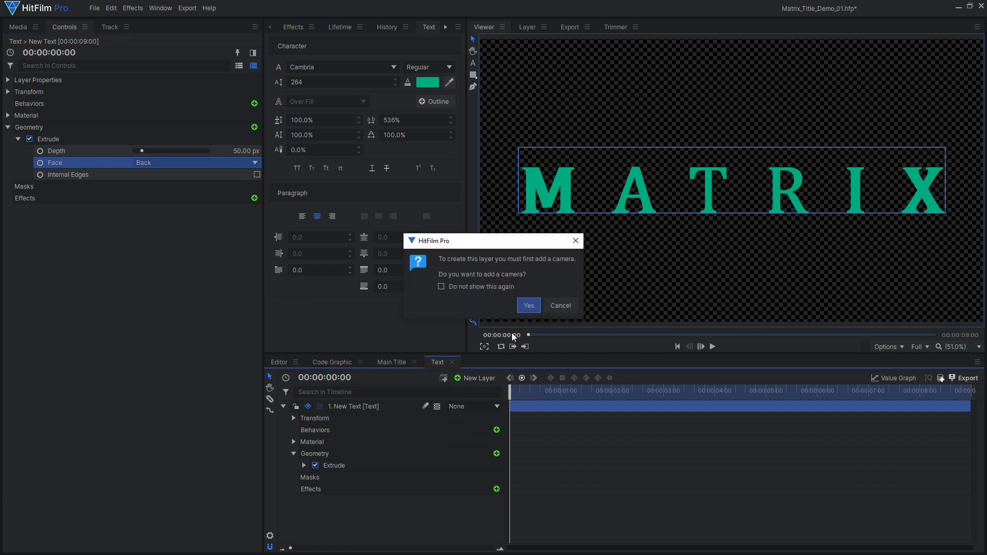
{"action": "left_click", "coordinate": [528, 306]}
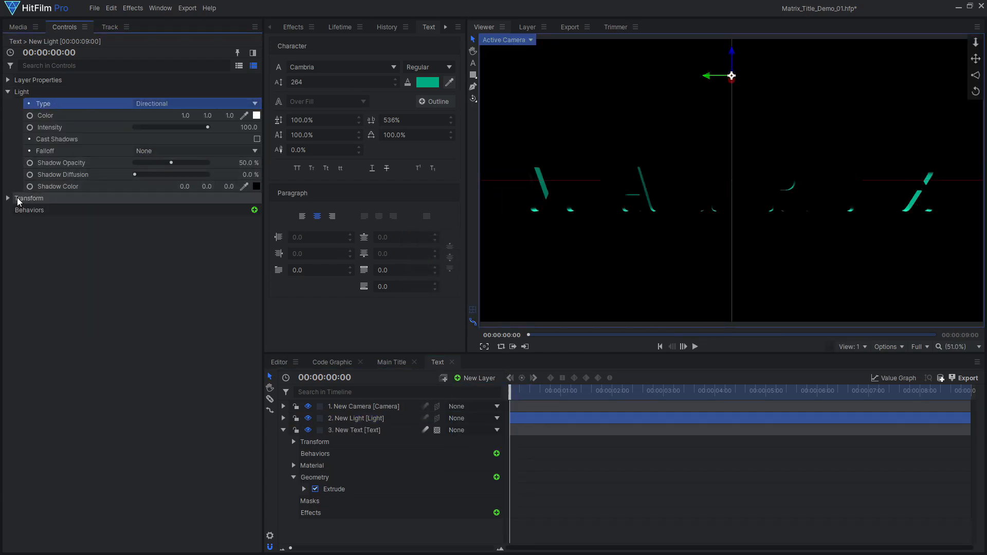
{"action": "left_click", "coordinate": [8, 199]}
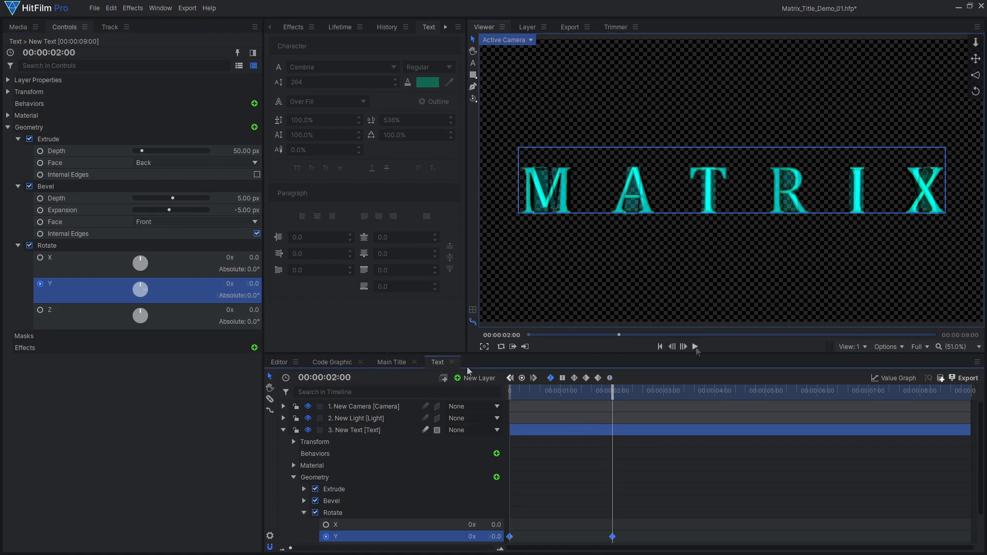
- Keyframe the title's Y rotation and tune the Material diffuse/specular response
{"action": "left_click", "coordinate": [695, 346]}
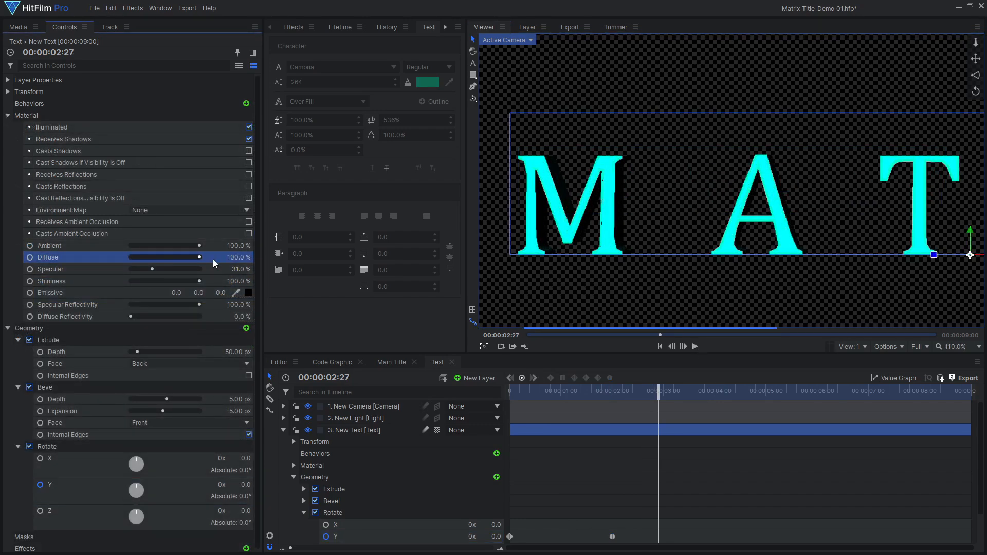
{"action": "left_click_drag", "start_coordinate": [181, 257], "coordinate": [148, 257]}
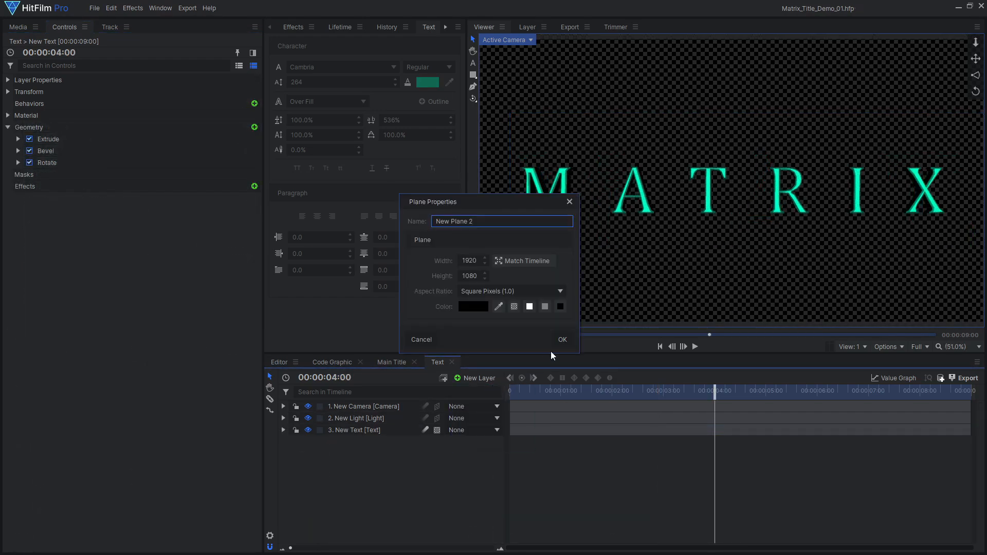
- Create a black plane with Fractal Noise set to the Colored Clouds type
{"action": "left_click", "coordinate": [563, 340]}
{"action": "type", "text": "fract"}
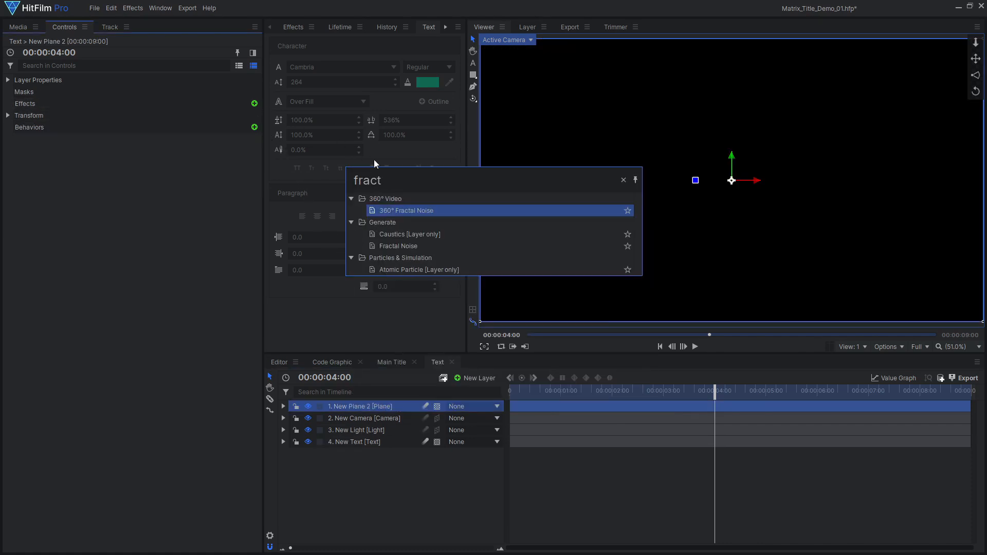
{"action": "double_click", "coordinate": [397, 245]}
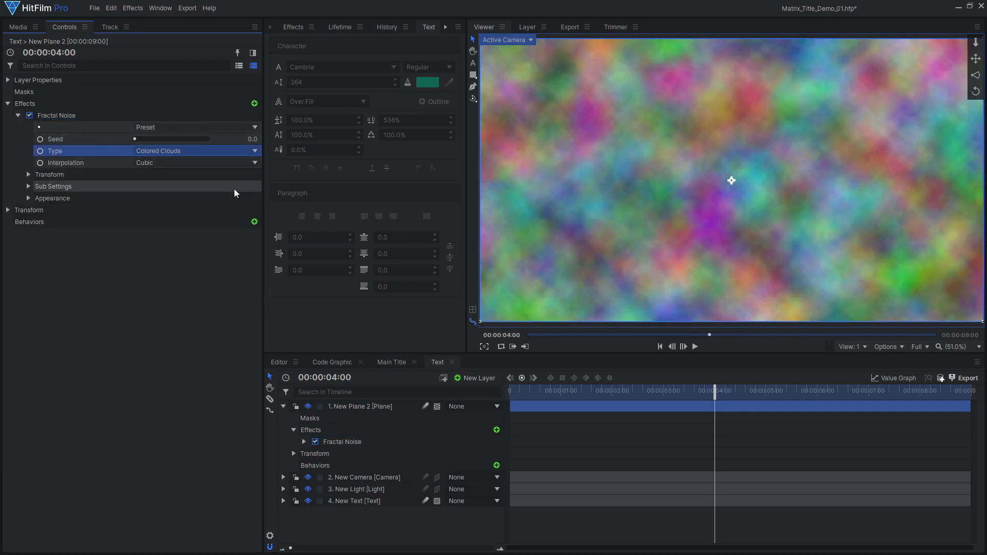
{"action": "left_click", "coordinate": [254, 103]}
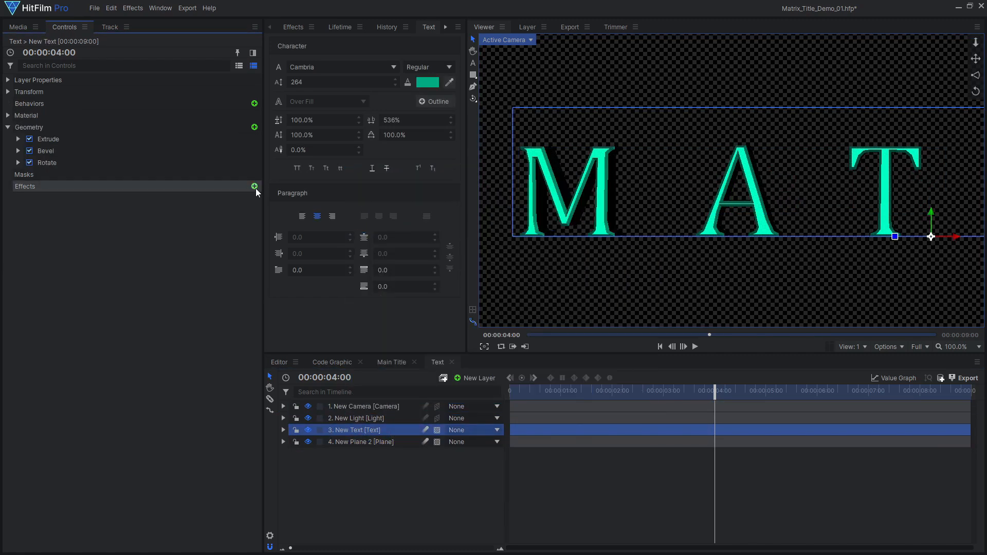
- Key the MATRIX text with a Luminance Key, lowering threshold to isolate letter highlights
{"action": "left_click", "coordinate": [254, 186]}
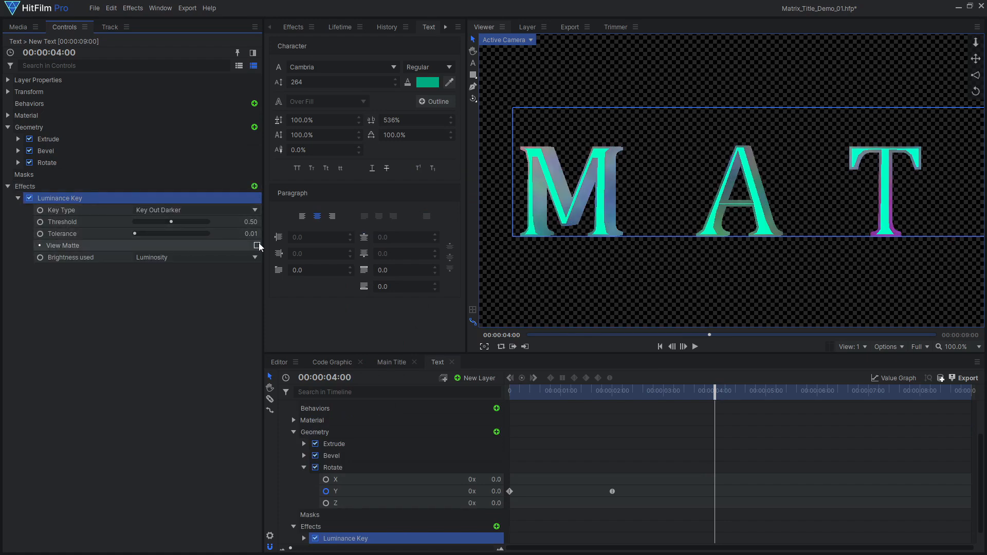
{"action": "left_click", "coordinate": [256, 245]}
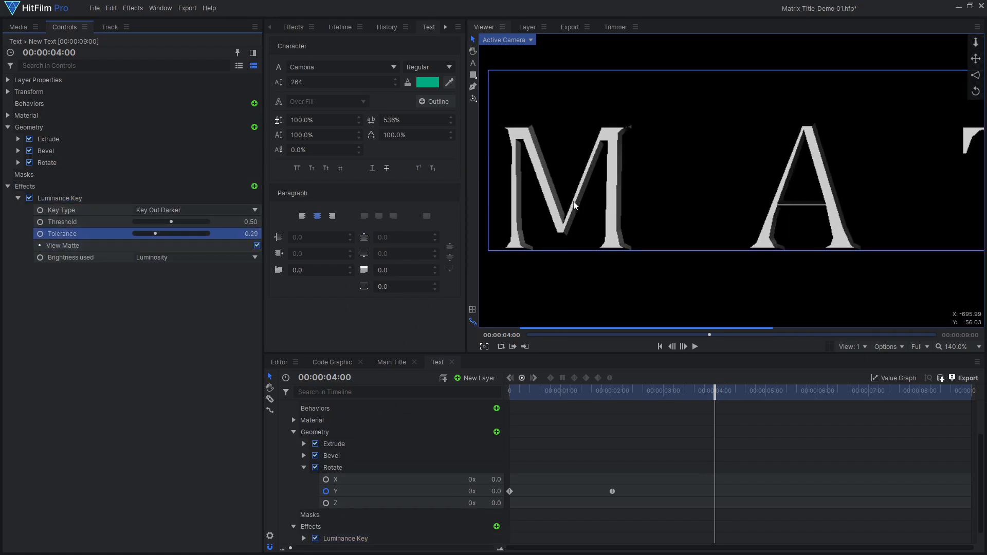
{"action": "left_click_drag", "start_coordinate": [170, 222], "coordinate": [133, 222]}
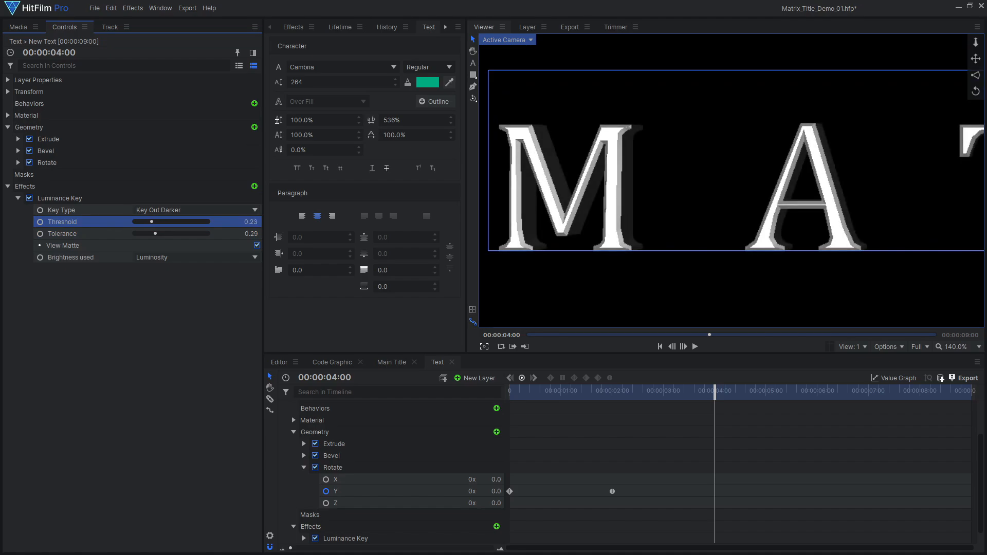
{"action": "left_click", "coordinate": [257, 245]}
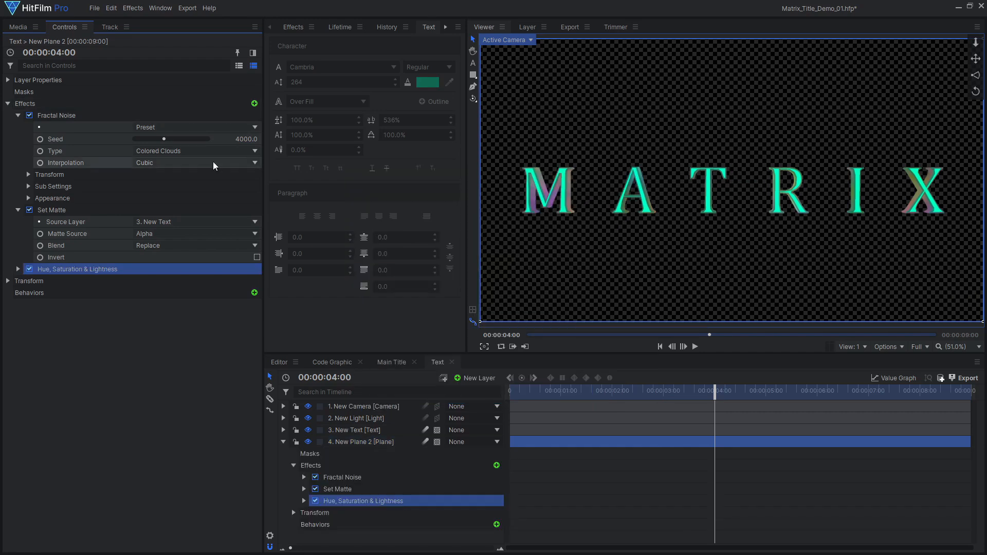
- Matte the noise plane to New Text and shift its colour with Hue, Saturation & Lightness
{"action": "left_click", "coordinate": [20, 269]}
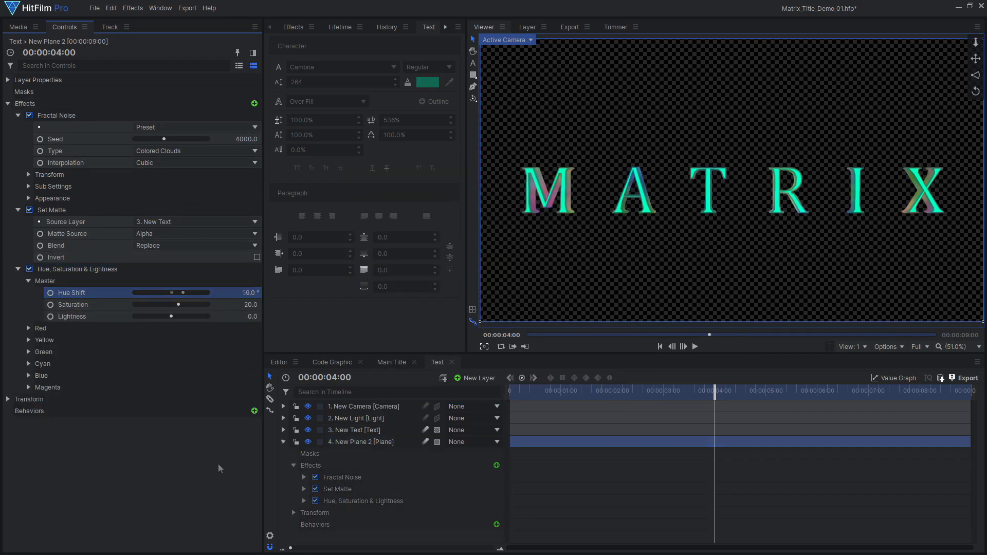
{"action": "right_click", "coordinate": [354, 430]}
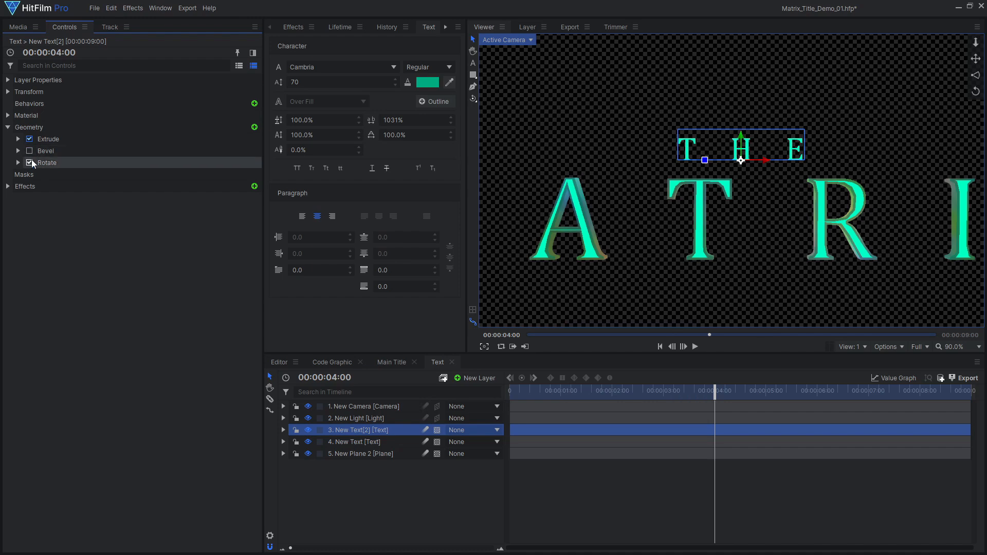
- Duplicate text and plane as THE at size 70, no rotation, matted to New Text[2]
{"action": "left_click", "coordinate": [364, 454]}
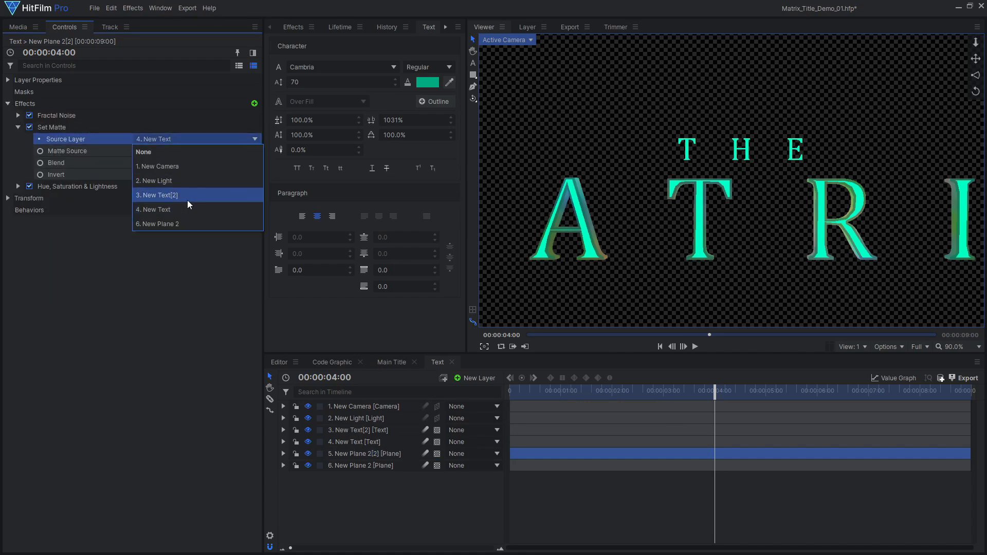
{"action": "left_click", "coordinate": [157, 195]}
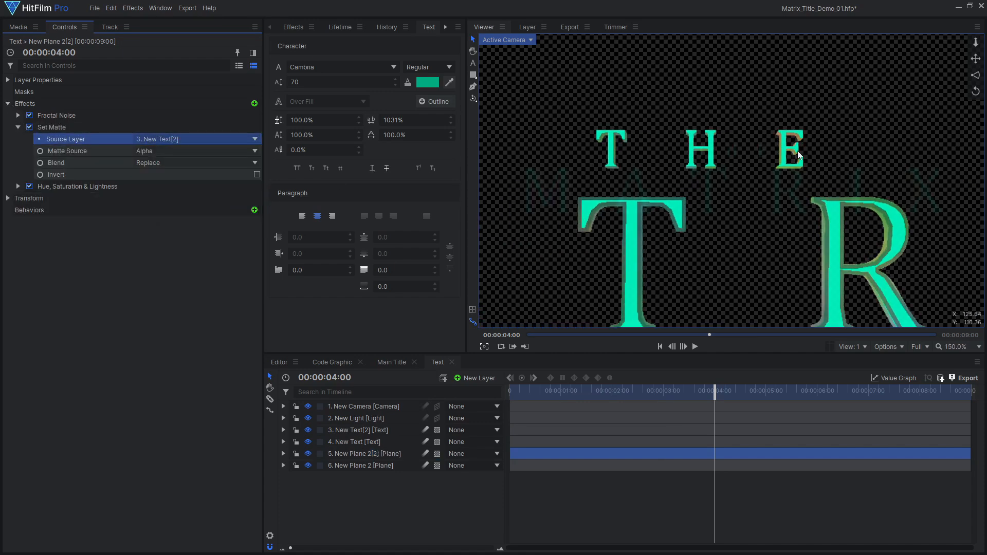
{"action": "left_click", "coordinate": [479, 379]}
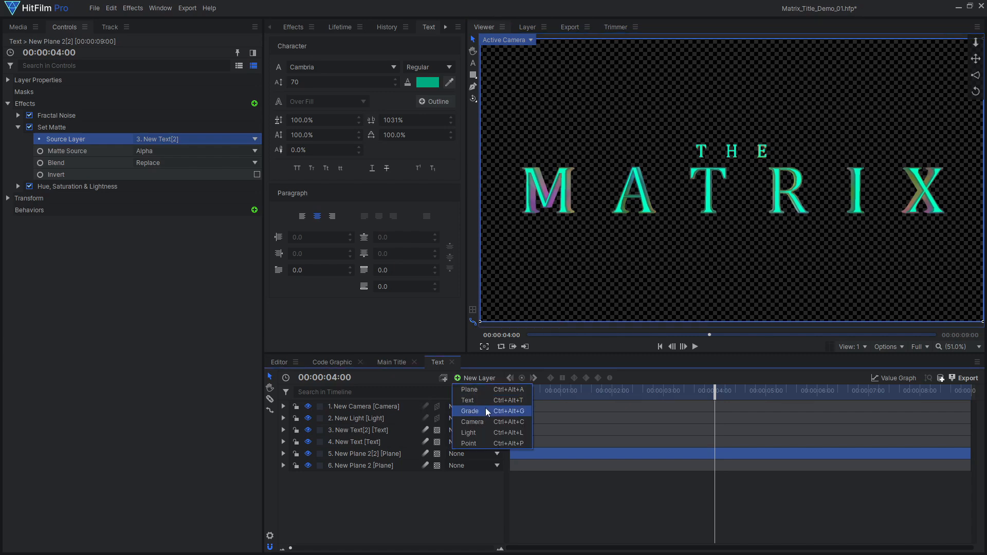
- Add a grade with Block Displacement: 33% blocks, sub-blocks on, 14 px displacement, seed 5100
{"action": "left_click", "coordinate": [470, 411]}
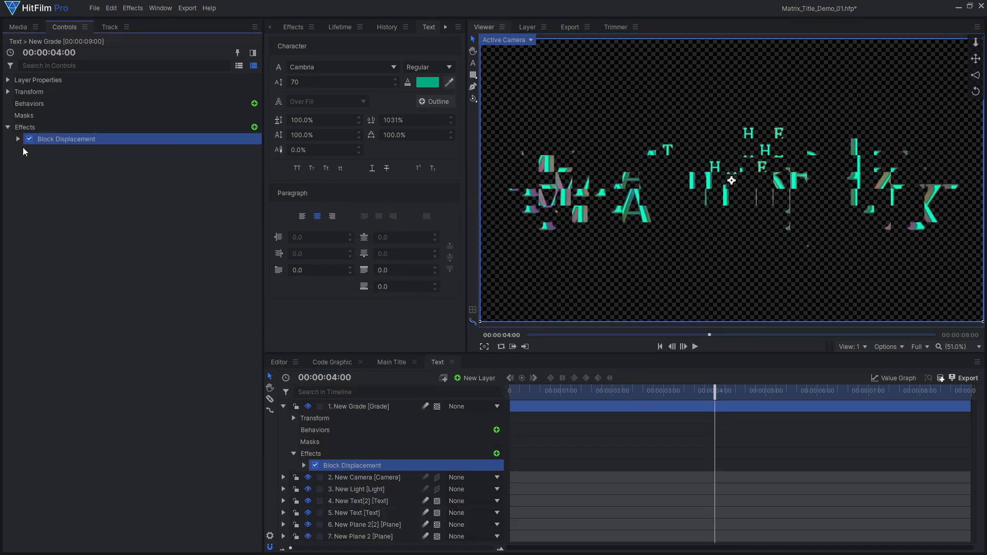
{"action": "left_click", "coordinate": [16, 139]}
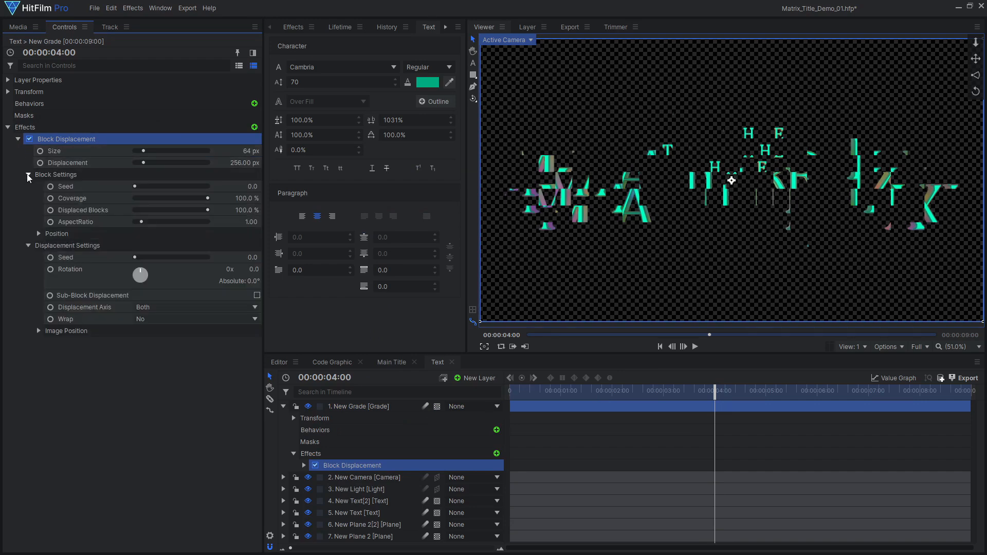
{"action": "left_click", "coordinate": [257, 295]}
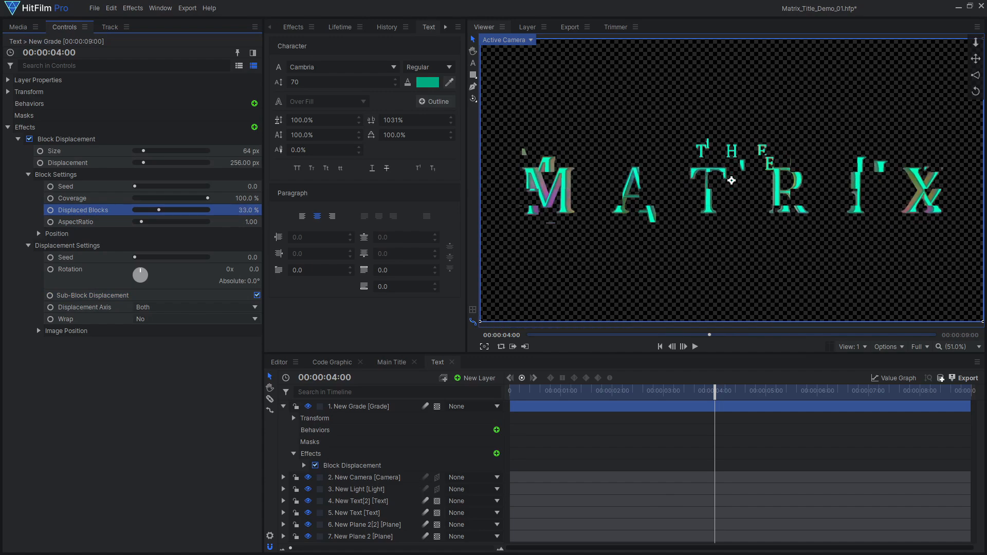
{"action": "left_click_drag", "start_coordinate": [176, 162], "coordinate": [132, 162]}
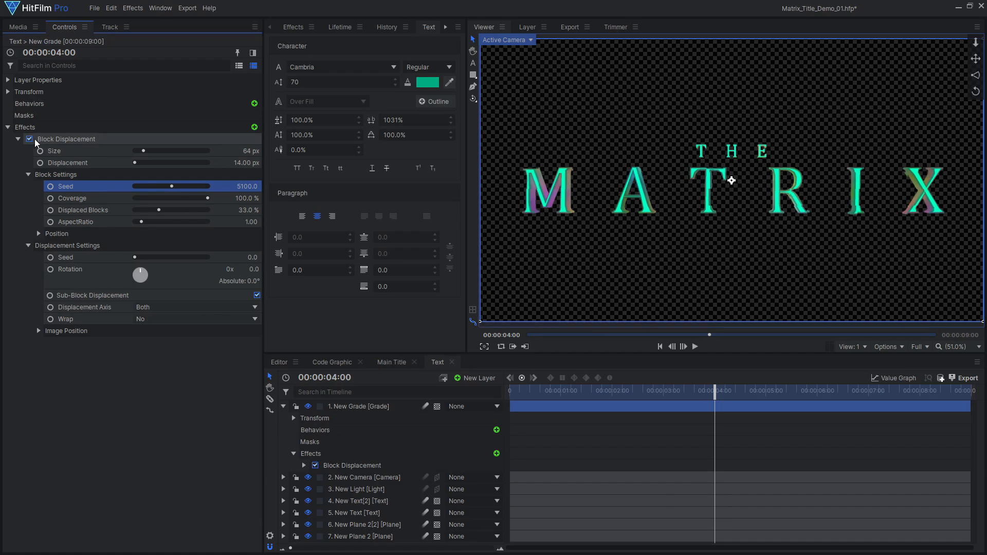
{"action": "left_click", "coordinate": [15, 27]}
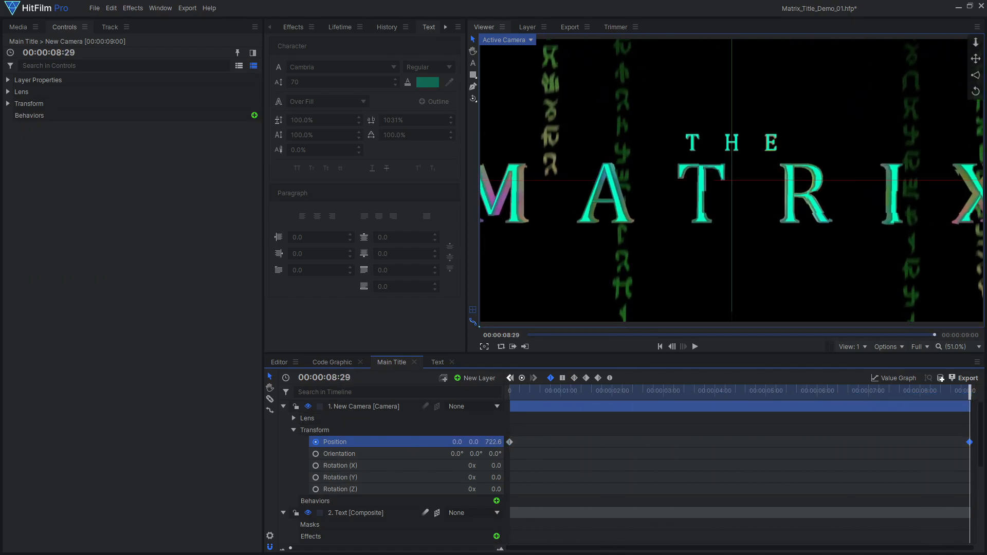
- Switch to the Main Title composite showing the title over the Code Rain layer
{"action": "left_click", "coordinate": [696, 347]}
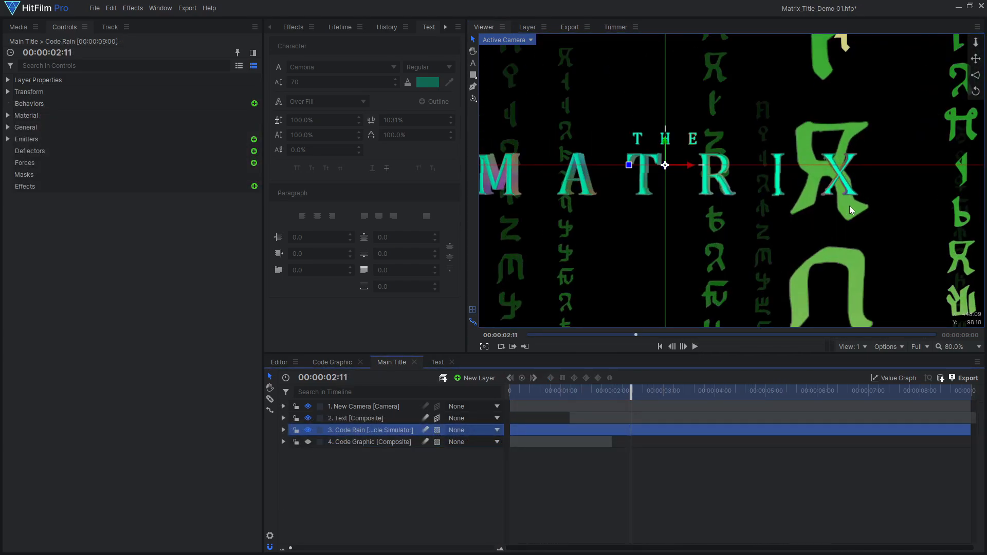
{"action": "left_click", "coordinate": [472, 442]}
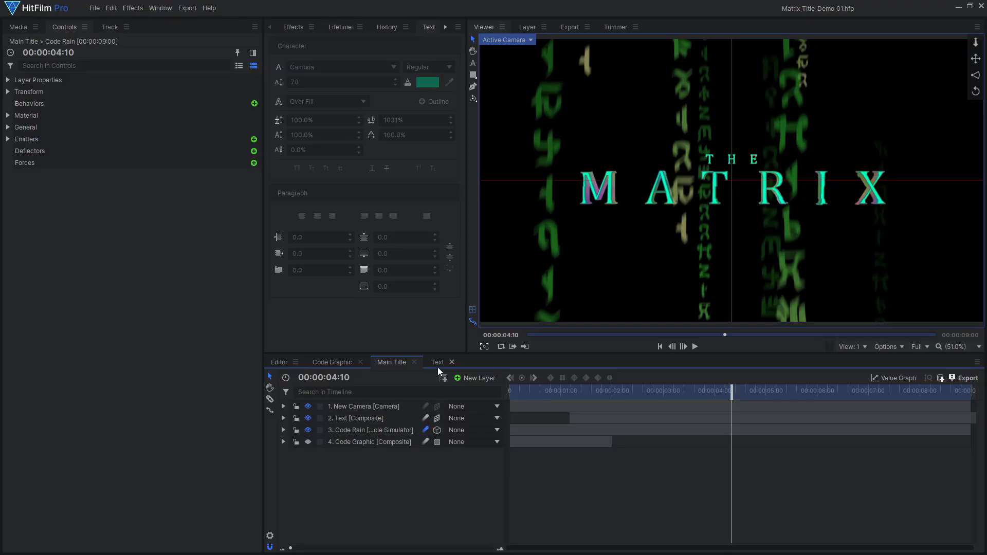
- Duplicate Block Displacement on the title grade inside the Text composite
{"action": "left_click", "coordinate": [438, 362]}
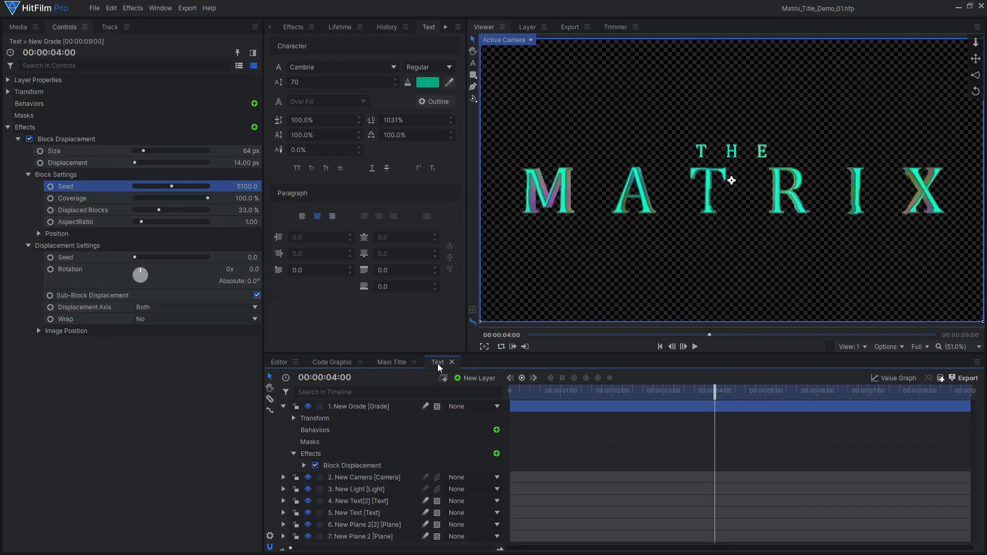
{"action": "left_click", "coordinate": [17, 139]}
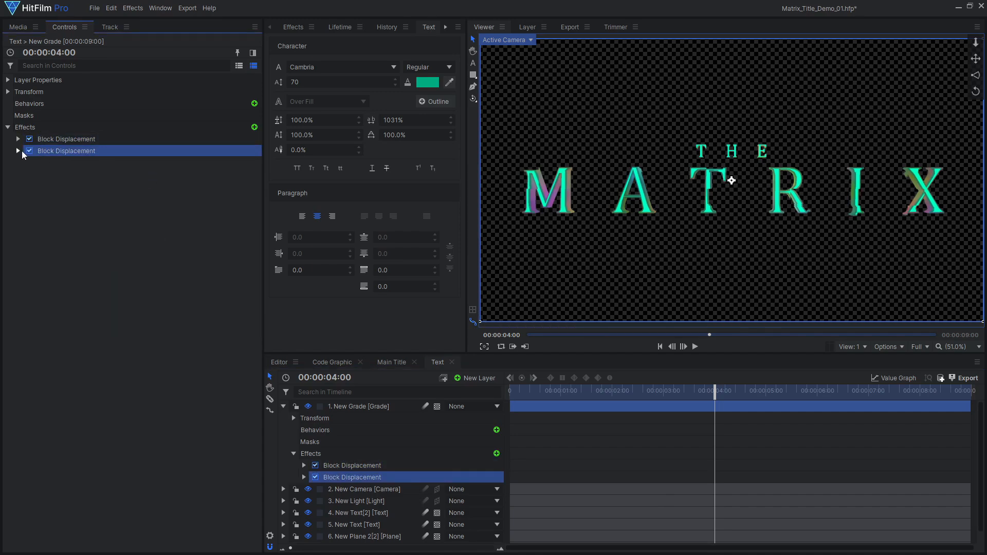
{"action": "left_click", "coordinate": [17, 150]}
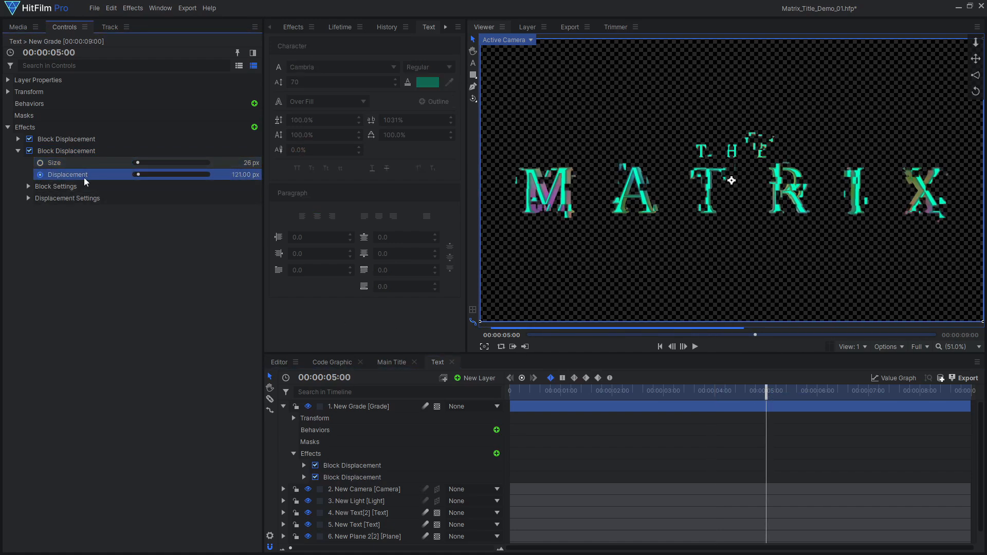
- Keyframe Displacement and Displaced Blocks clean at 5:00, shattered by 8:00
{"action": "left_click", "coordinate": [29, 186]}
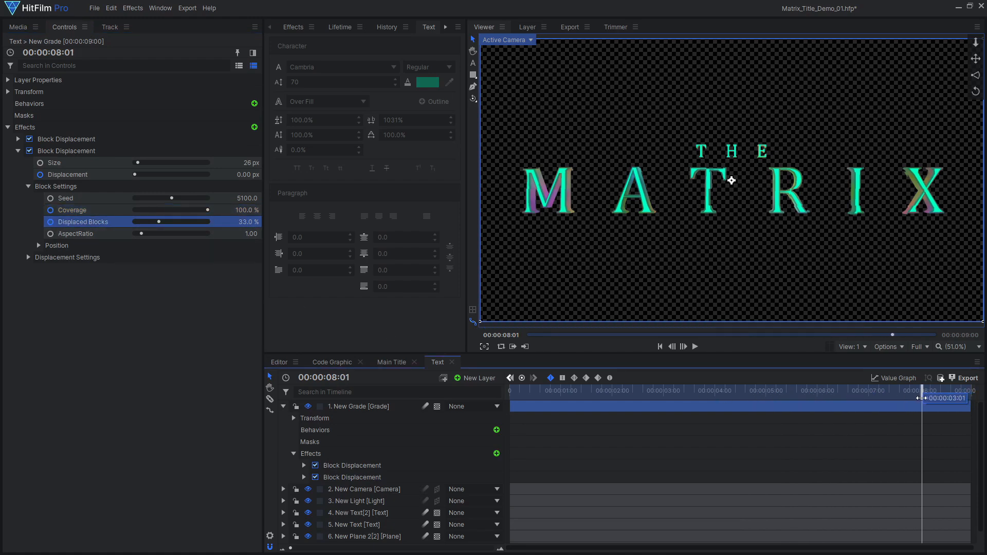
{"action": "left_click_drag", "start_coordinate": [137, 175], "coordinate": [173, 175]}
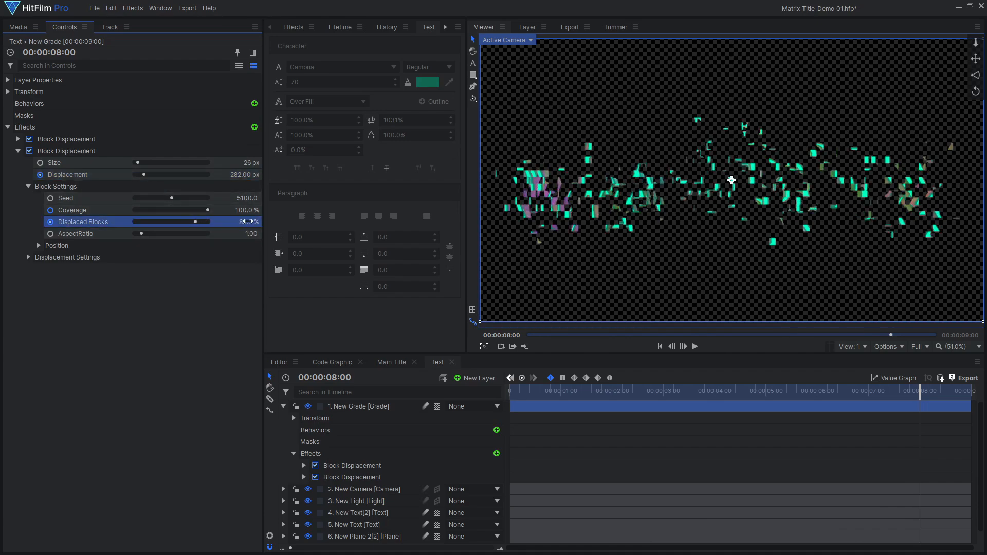
{"action": "left_click", "coordinate": [695, 347]}
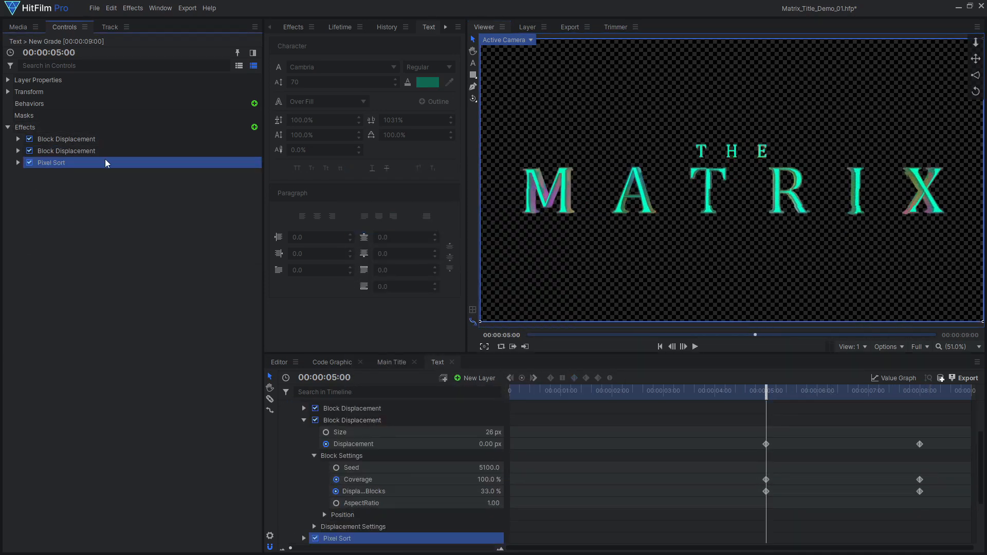
- Add Pixel Sort with Sort Transparent, Re-Order reveal mode and Reveal keyframed at 0%
{"action": "left_click", "coordinate": [18, 162]}
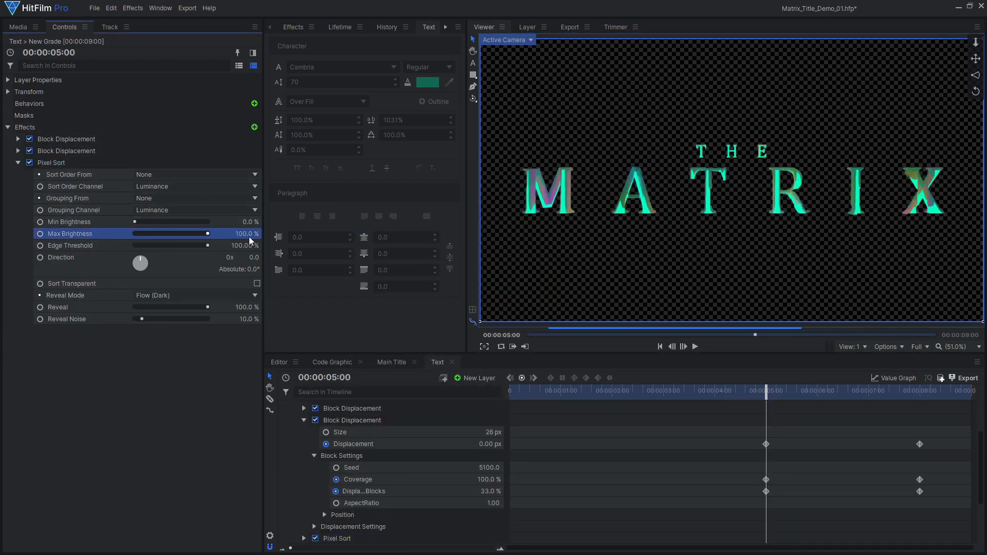
{"action": "left_click", "coordinate": [257, 284]}
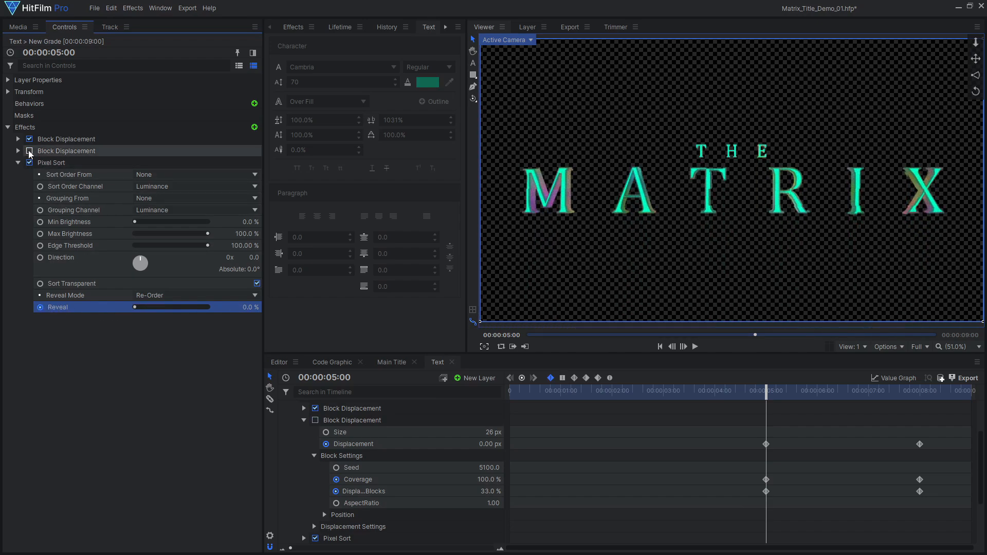
{"action": "left_click", "coordinate": [919, 391]}
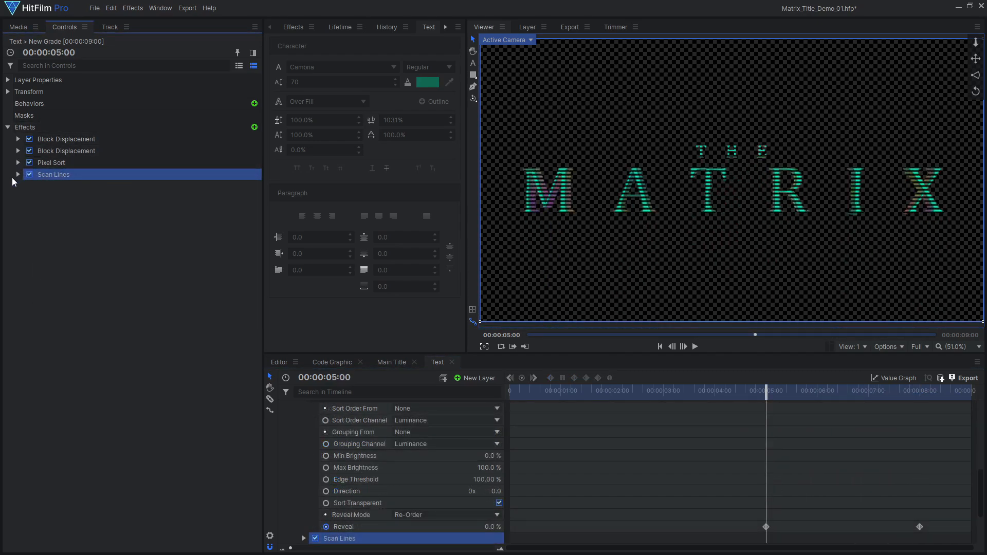
- Add Scan Lines at angle 90, frequency 444, plus a Hue, Saturation & Lightness tweak
{"action": "left_click", "coordinate": [19, 174]}
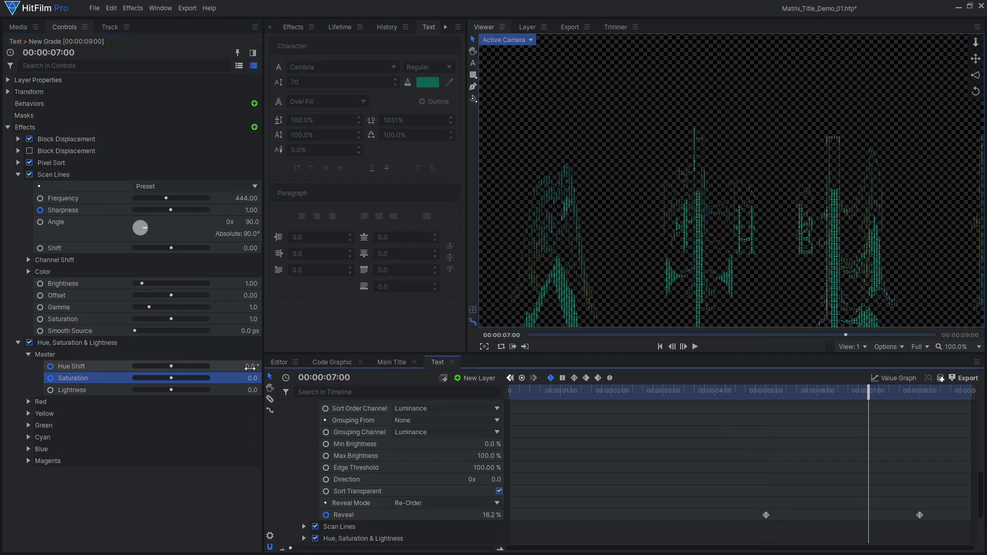
{"action": "left_click_drag", "start_coordinate": [189, 366], "coordinate": [148, 366]}
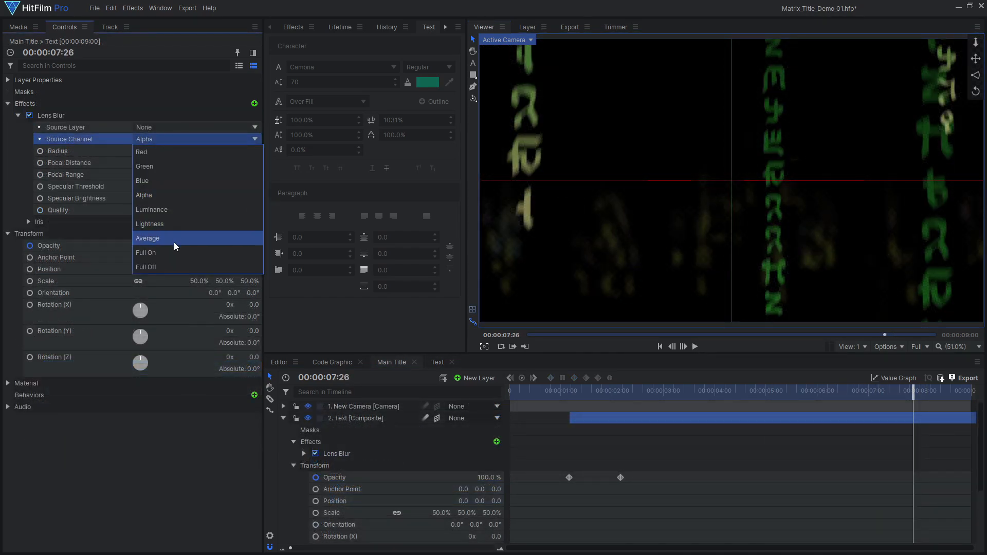
- Set the Text layer's Lens Blur to Full On source, 10 px radius, tuned focal distance
{"action": "left_click", "coordinate": [146, 253]}
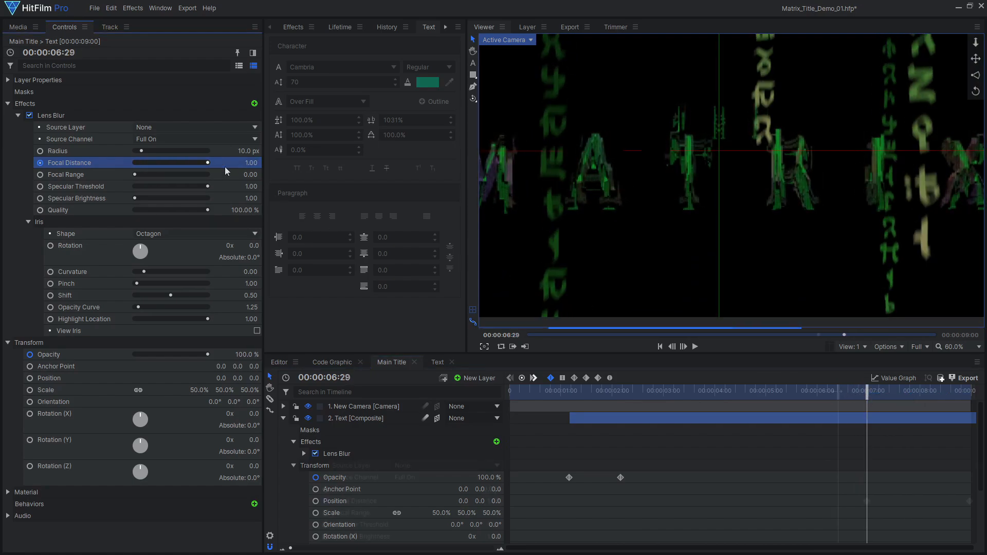
{"action": "left_click", "coordinate": [695, 347]}
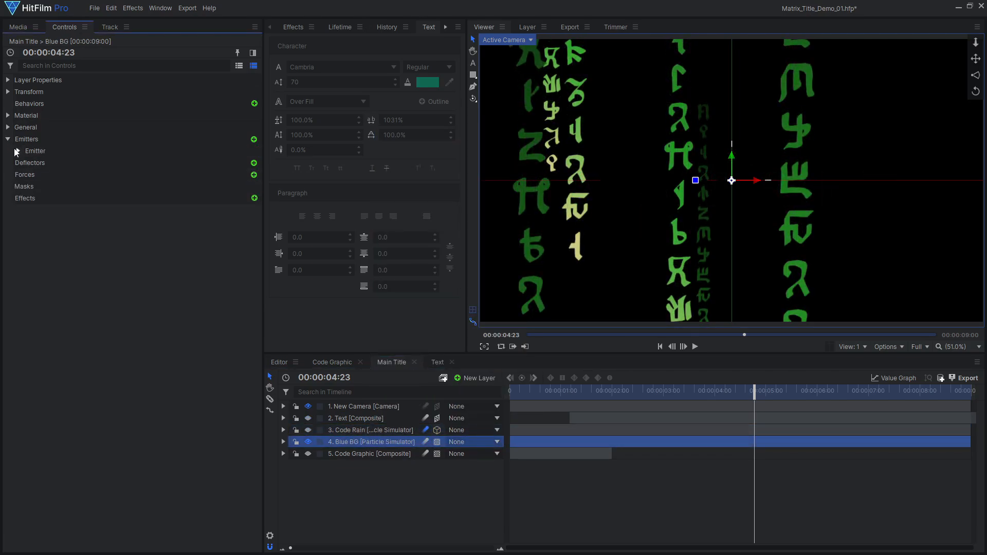
- Set Blue BG's particle texture to Dark Smoke and raise Movement Scale to 144%
{"action": "left_click", "coordinate": [23, 150]}
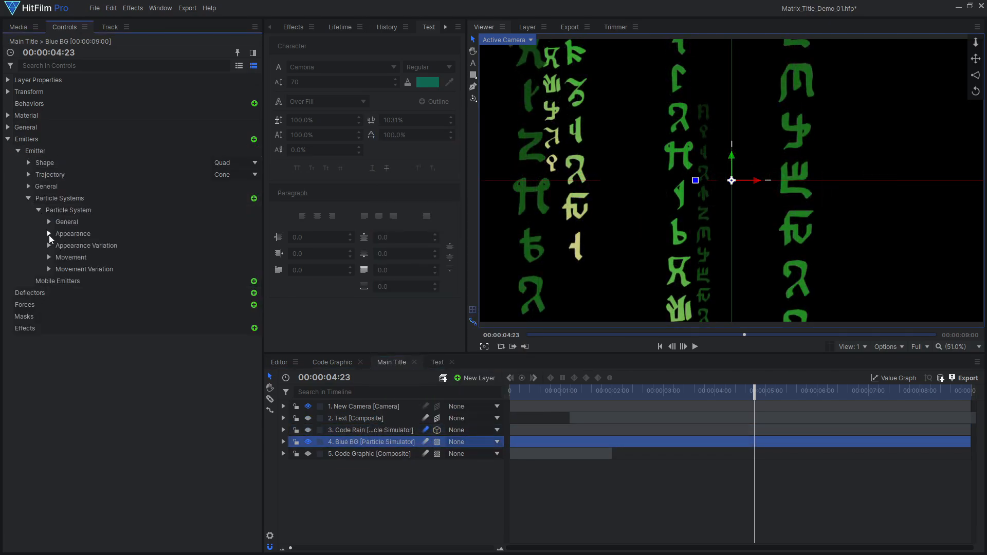
{"action": "left_click", "coordinate": [49, 234]}
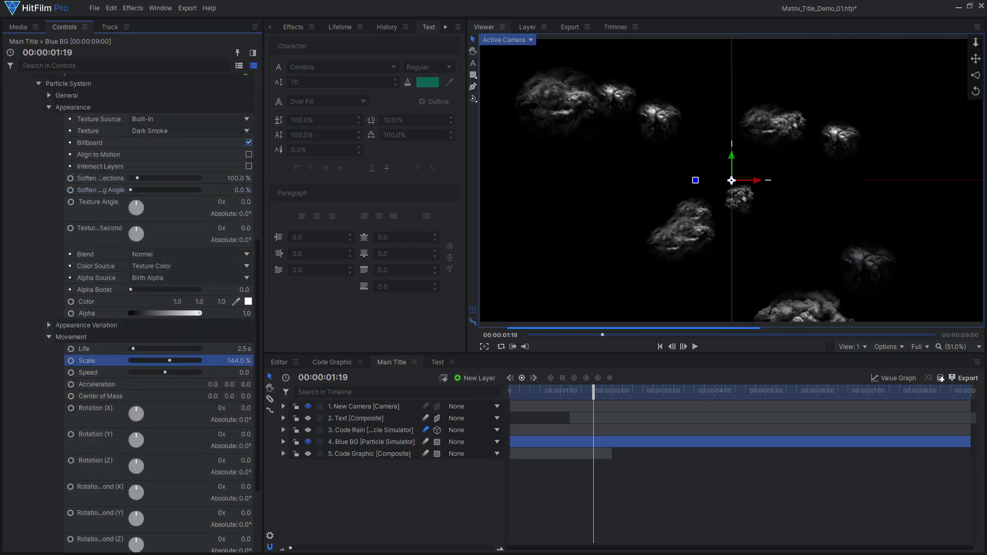
{"action": "left_click_drag", "start_coordinate": [169, 360], "coordinate": [207, 406]}
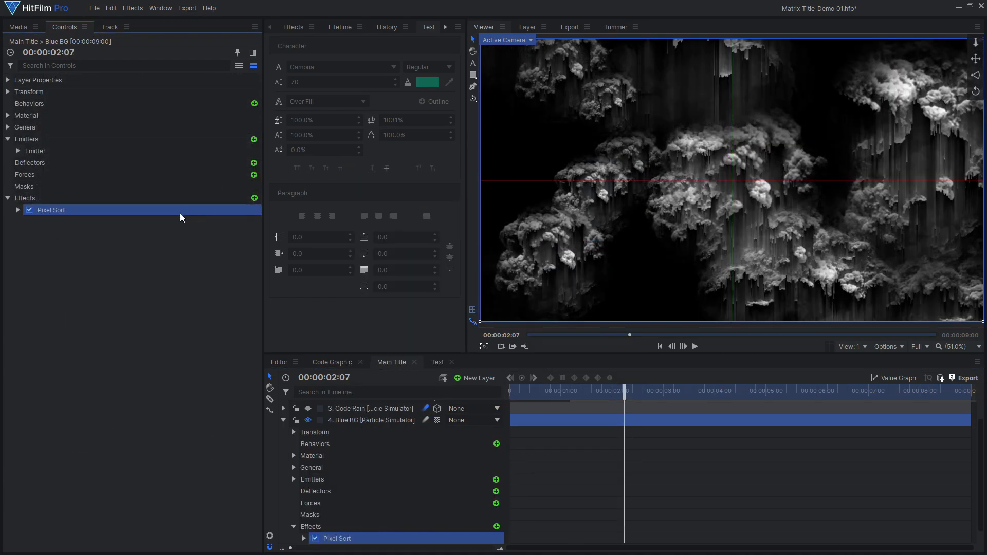
- Streak Blue BG with Pixel Sort and tint it light blue via Color Vibrance
{"action": "left_click", "coordinate": [17, 210]}
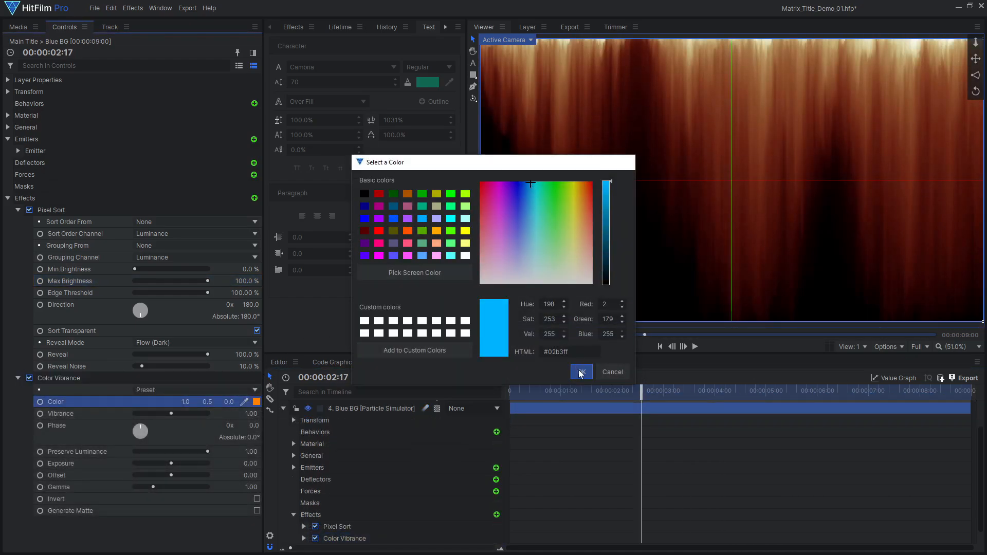
{"action": "left_click", "coordinate": [581, 372]}
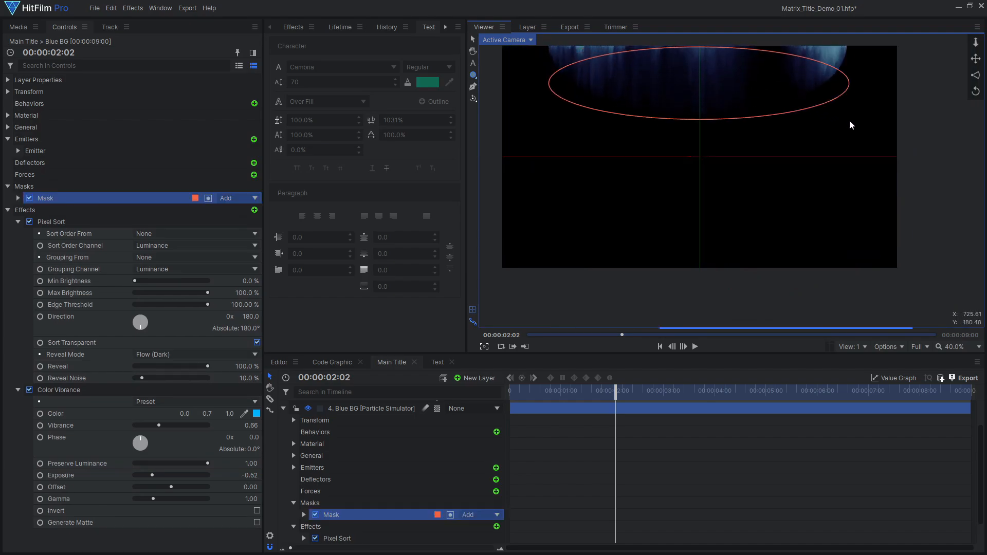
- Feather the top ellipse mask on Blue BG to about 659 px, then duplicate the layer
{"action": "left_click", "coordinate": [18, 199]}
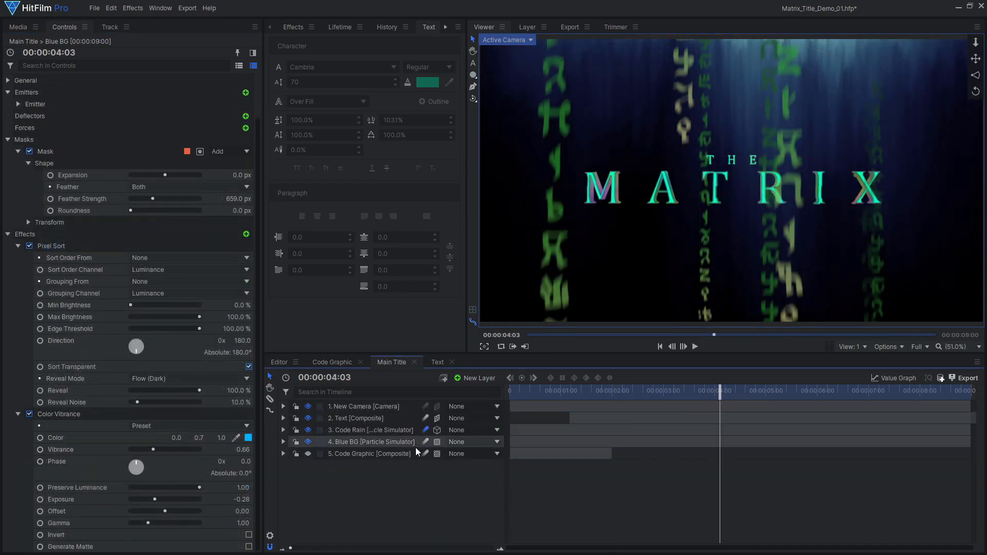
{"action": "right_click", "coordinate": [371, 442]}
{"action": "type", "text": "Green BG"}
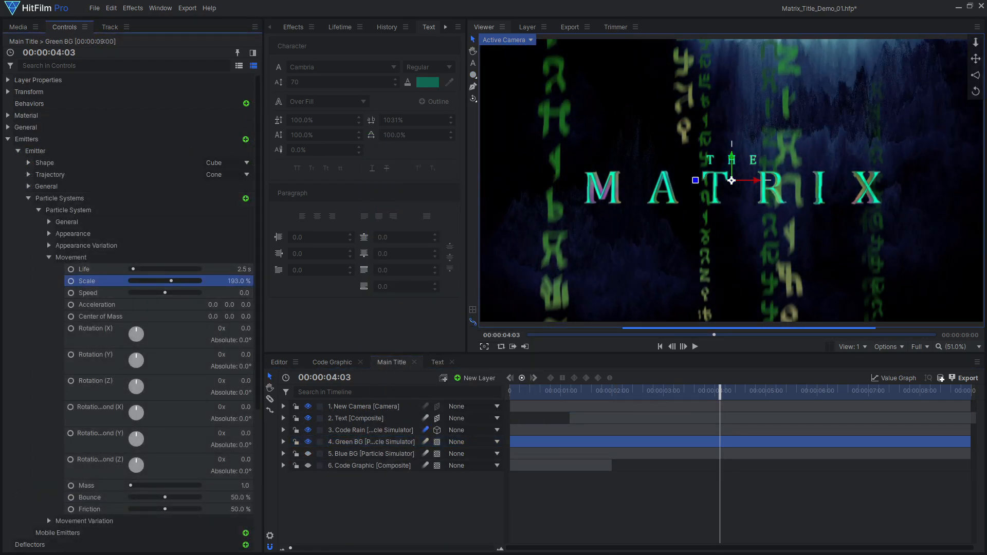
- Scale Green BG particles to 193% and shift its clip to start with the title
{"action": "left_click_drag", "start_coordinate": [714, 388], "coordinate": [670, 389]}
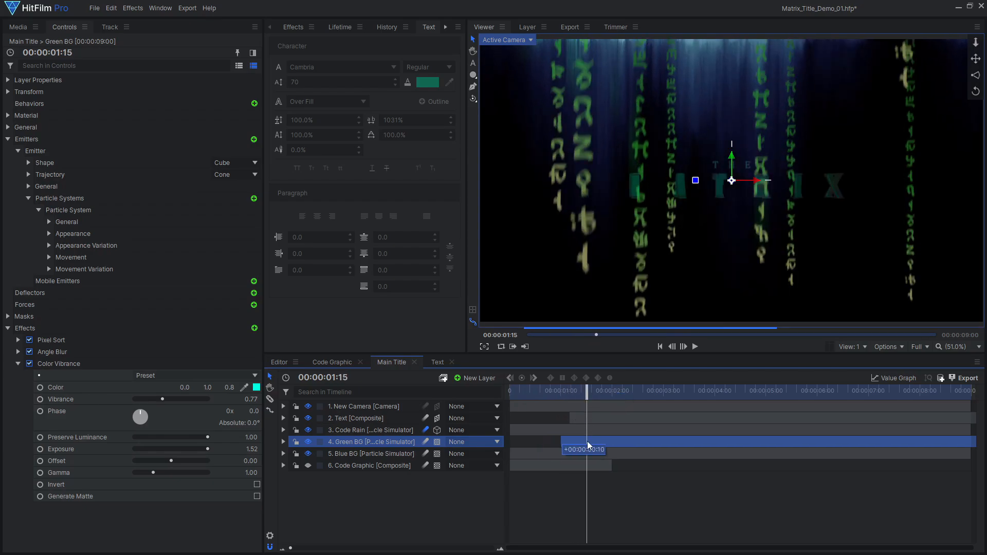
{"action": "left_click_drag", "start_coordinate": [588, 390], "coordinate": [692, 390]}
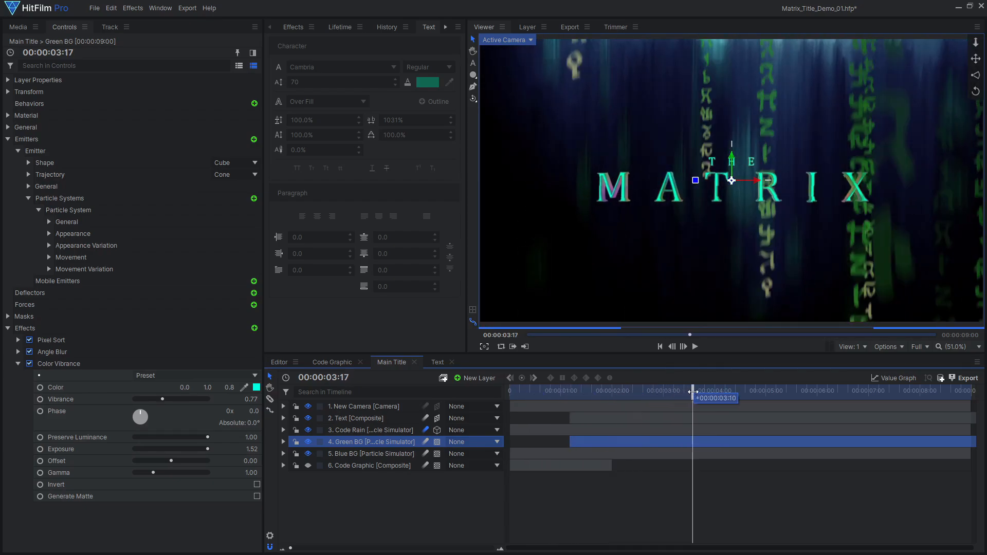